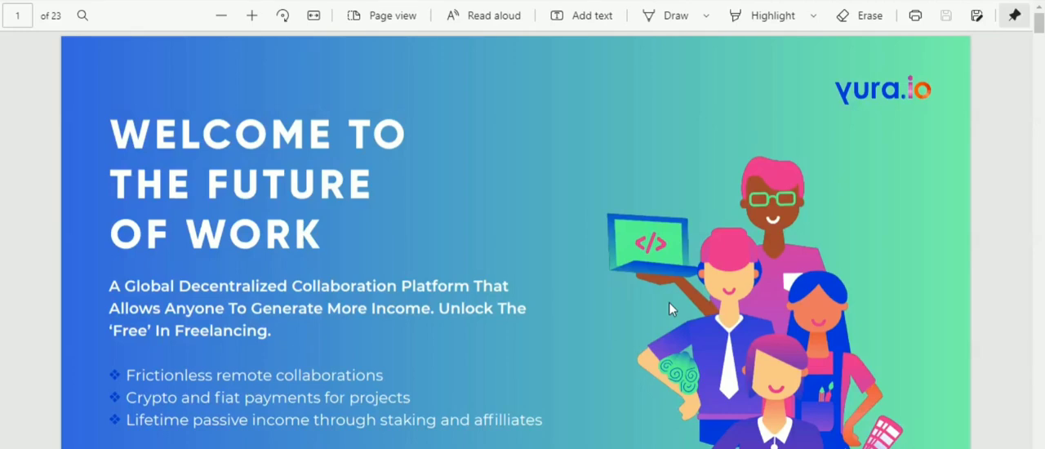
{"action": "mouse_move", "coordinate": [552, 253]}
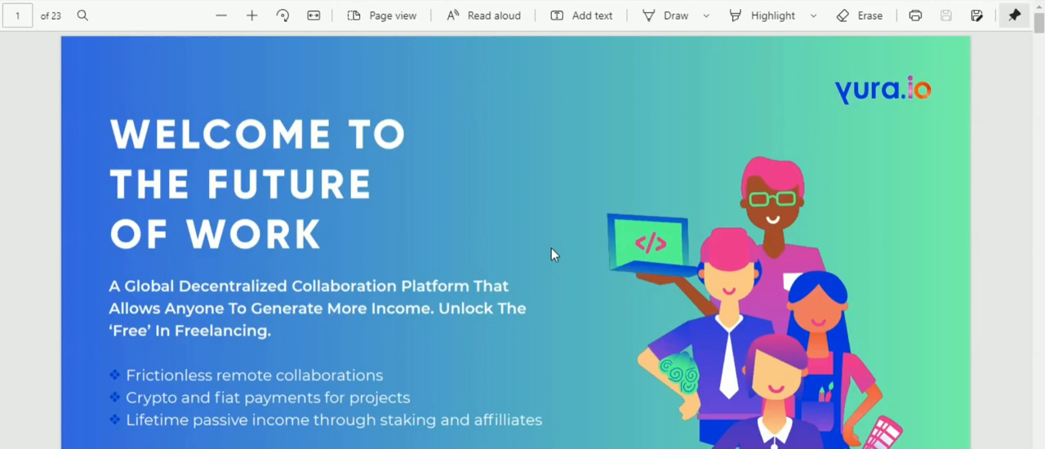
- Scroll from the whitepaper cover page down through the Reader Note on page 2
{"action": "scroll", "scroll_direction": "down", "scroll_amount": 3}
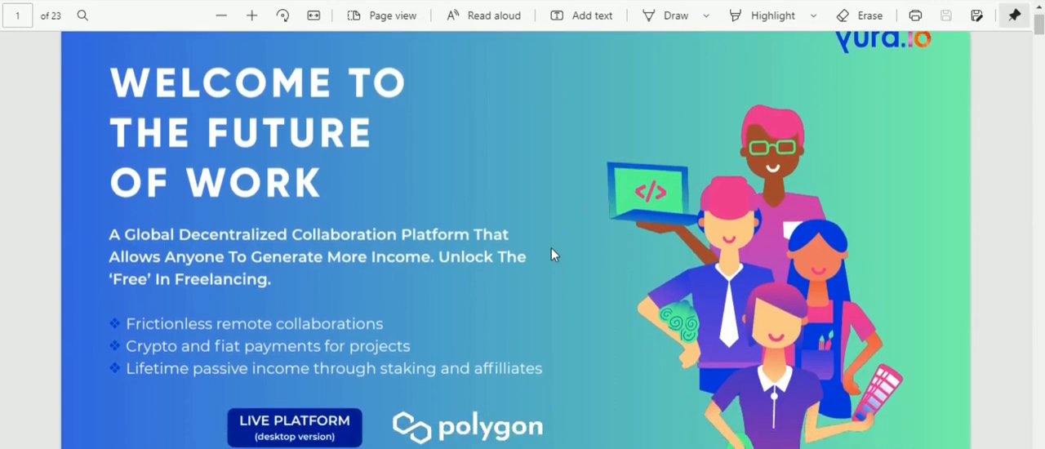
{"action": "scroll", "scroll_direction": "down", "scroll_amount": 3}
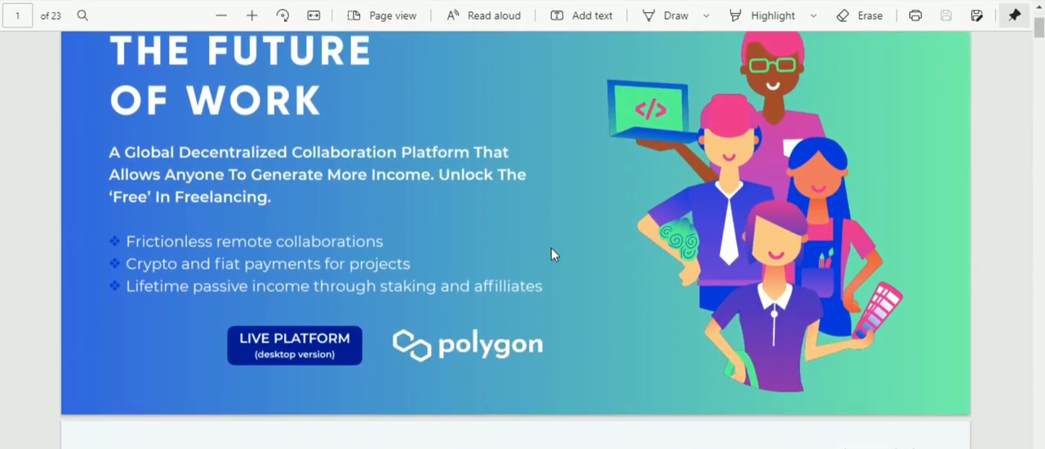
{"action": "scroll", "scroll_direction": "down", "scroll_amount": 3}
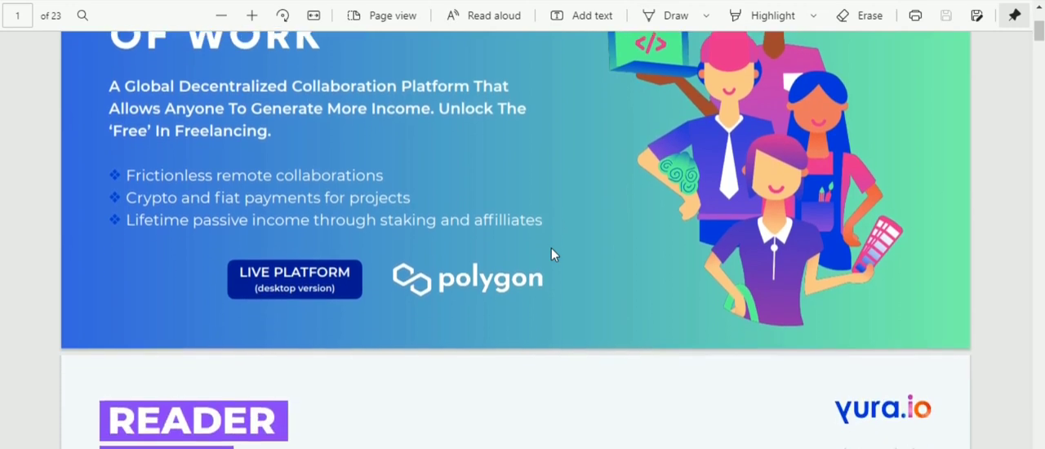
{"action": "scroll", "scroll_direction": "down", "scroll_amount": 3}
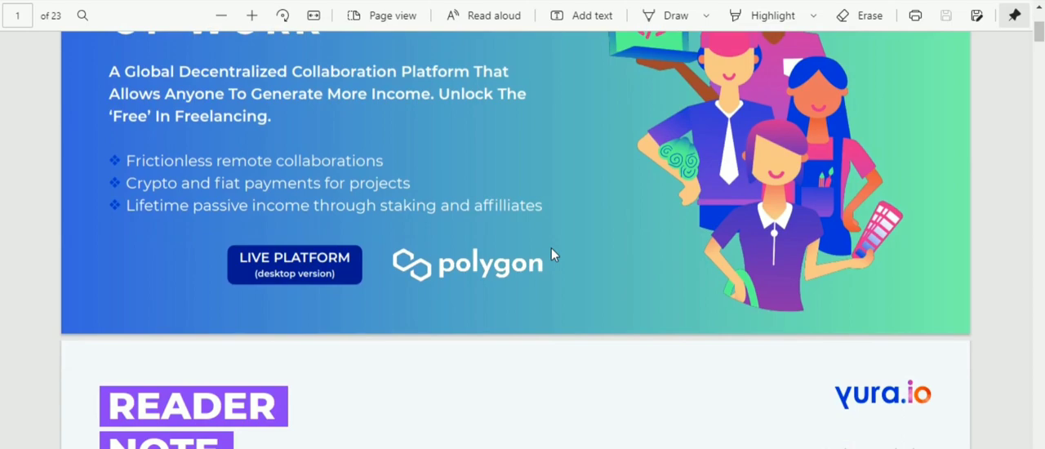
{"action": "scroll", "scroll_direction": "down", "scroll_amount": 3}
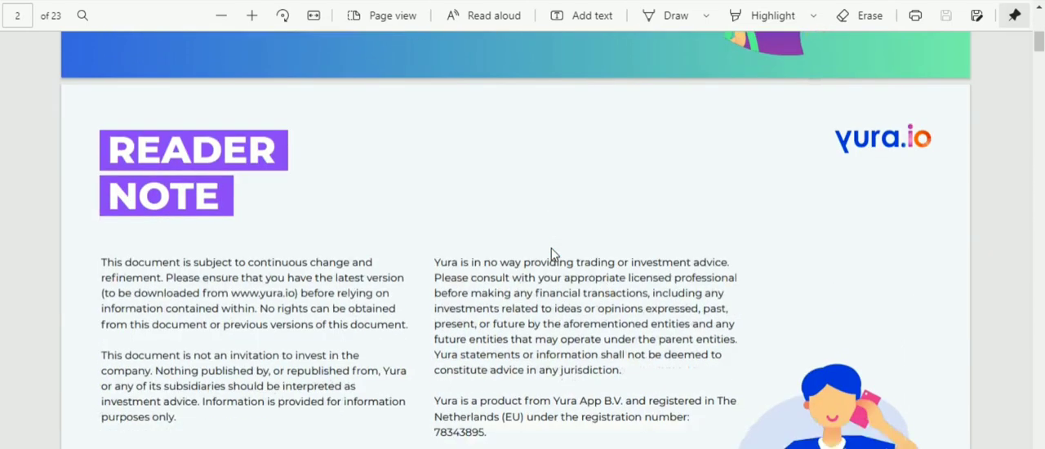
{"action": "scroll", "scroll_direction": "down", "scroll_amount": 3}
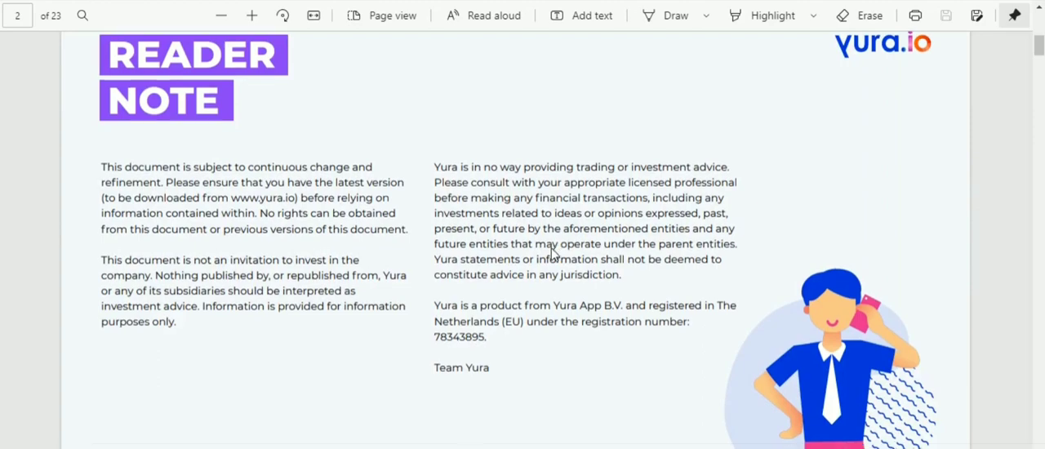
- Continue down to where page 3's Executive Summary heading appears
{"action": "scroll", "scroll_direction": "down", "scroll_amount": 3}
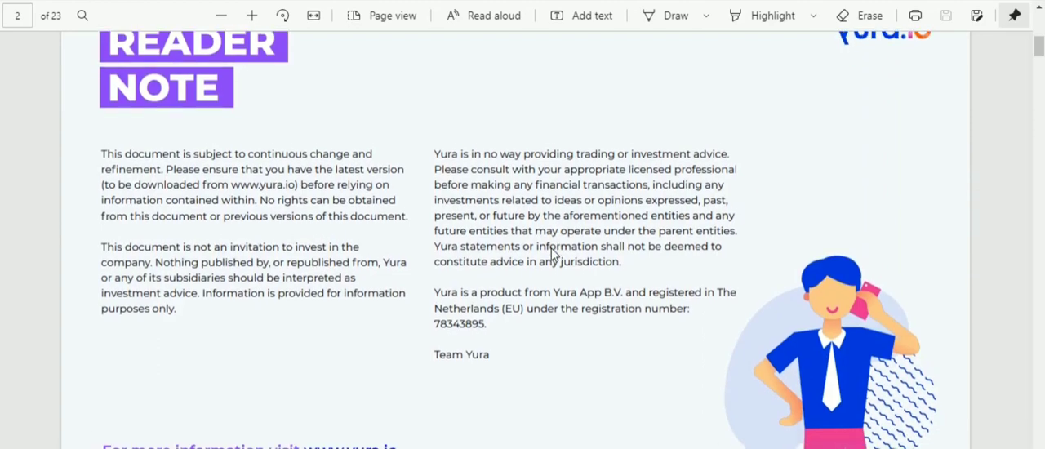
{"action": "scroll", "scroll_direction": "down", "scroll_amount": 3}
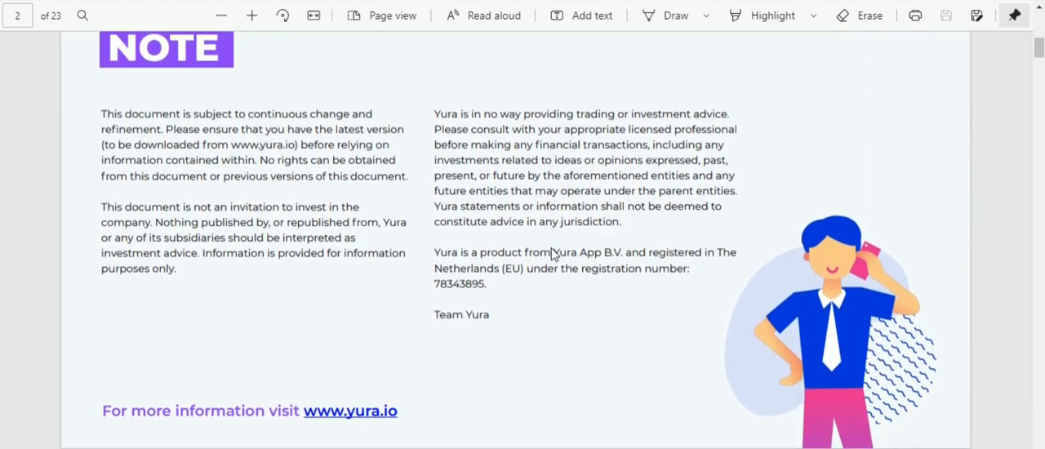
{"action": "scroll", "scroll_direction": "down", "scroll_amount": 3}
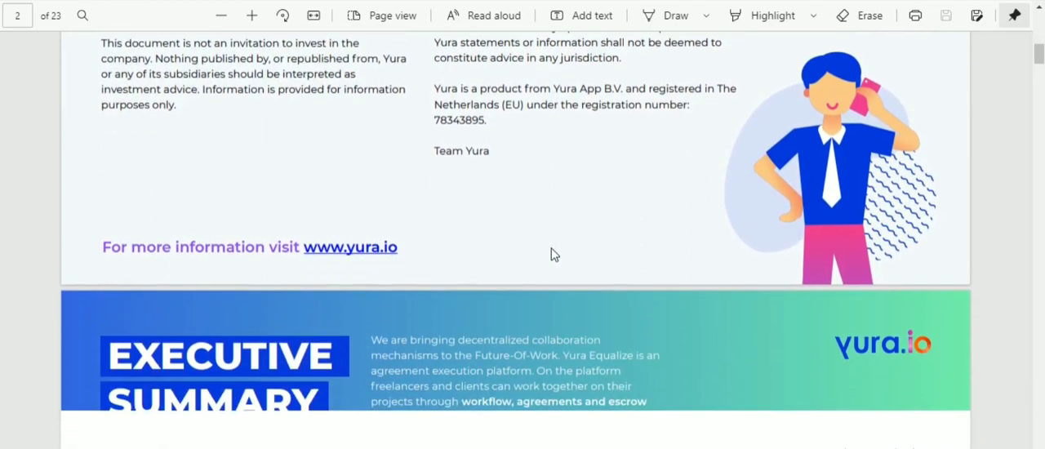
{"action": "scroll", "scroll_direction": "down", "scroll_amount": 3}
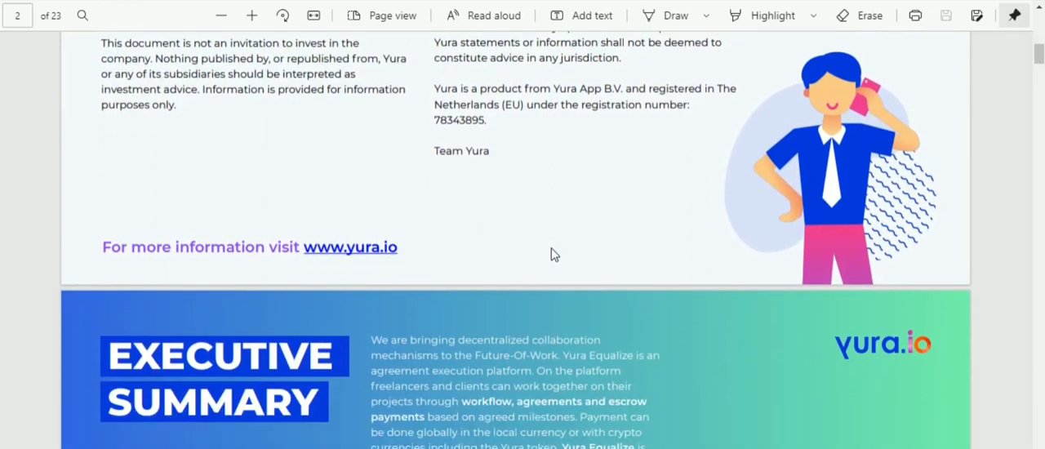
{"action": "scroll", "scroll_direction": "down", "scroll_amount": 3}
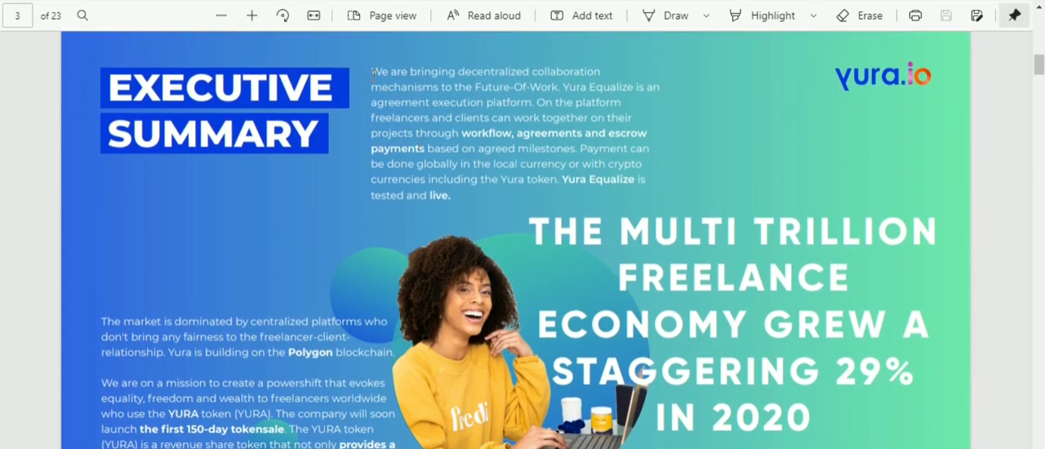
- Briefly select the opening Executive Summary paragraph, clear it, and read down page 3
{"action": "left_click_drag", "start_coordinate": [371, 72], "coordinate": [480, 101]}
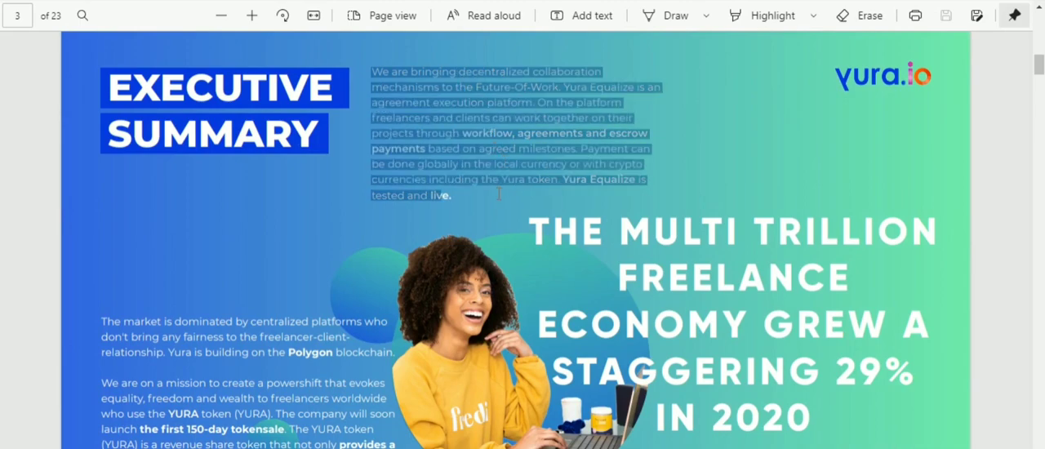
{"action": "left_click", "coordinate": [500, 203]}
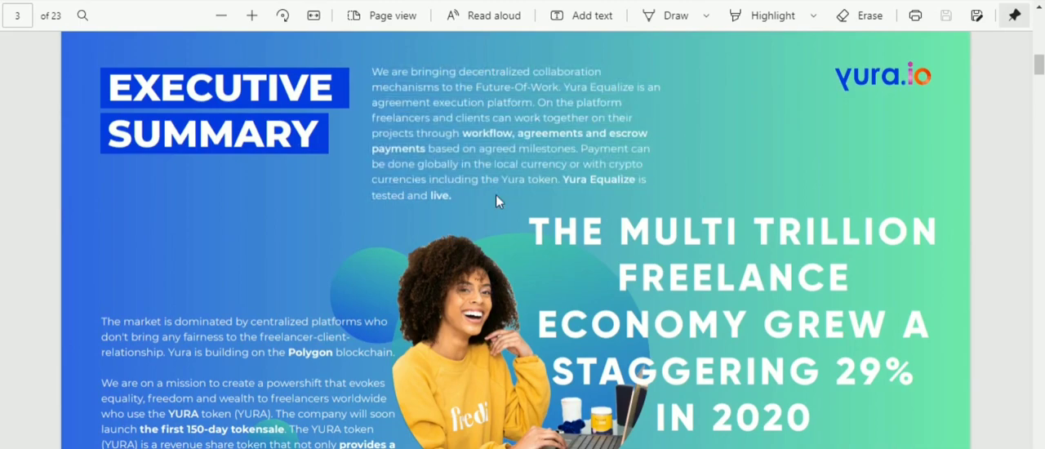
{"action": "scroll", "scroll_direction": "down", "scroll_amount": 3}
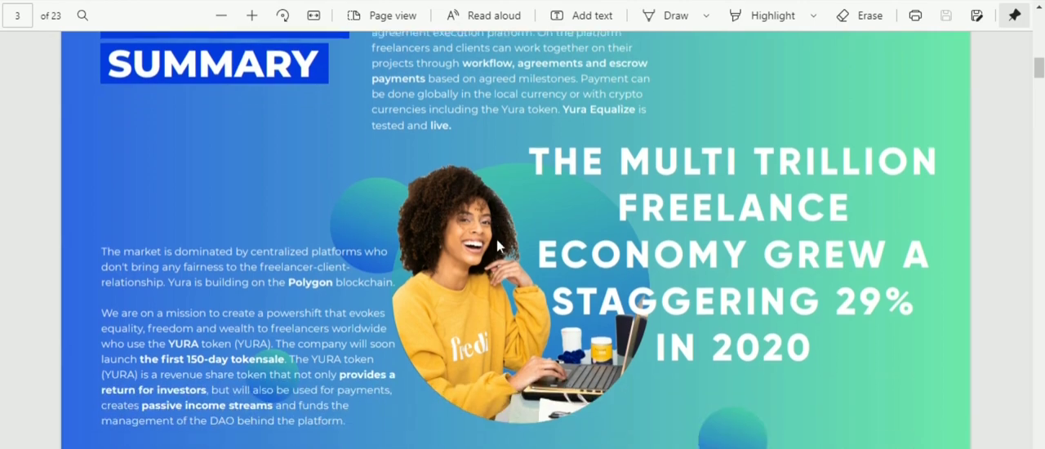
{"action": "scroll", "scroll_direction": "down", "scroll_amount": 3}
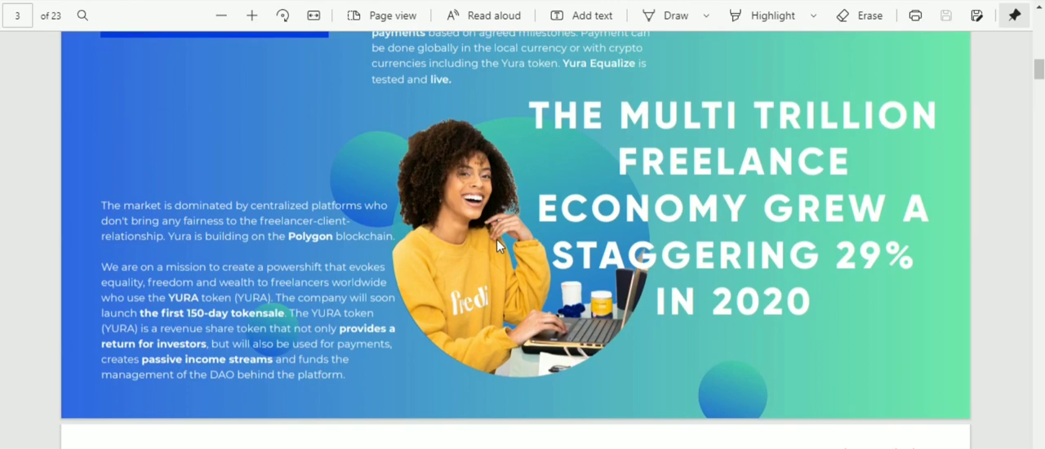
{"action": "scroll", "scroll_direction": "down", "scroll_amount": 3}
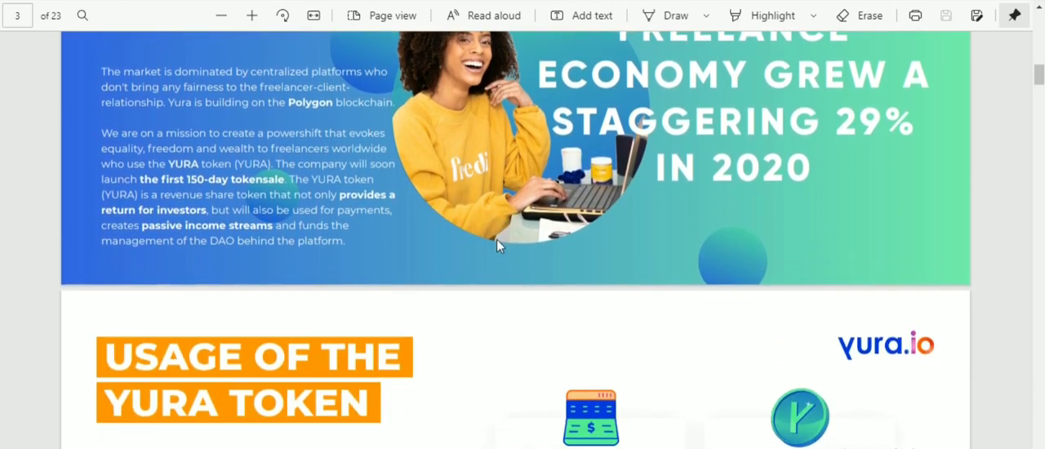
- Scroll past page 4's Usage of the Yura Token to page 5's Parabolic Tokensale
{"action": "scroll", "scroll_direction": "down", "scroll_amount": 3}
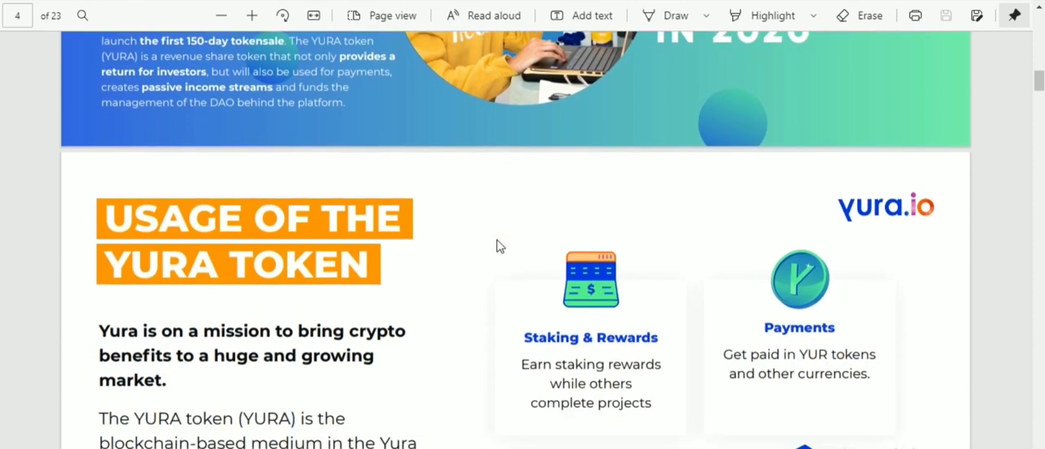
{"action": "scroll", "scroll_direction": "down", "scroll_amount": 3}
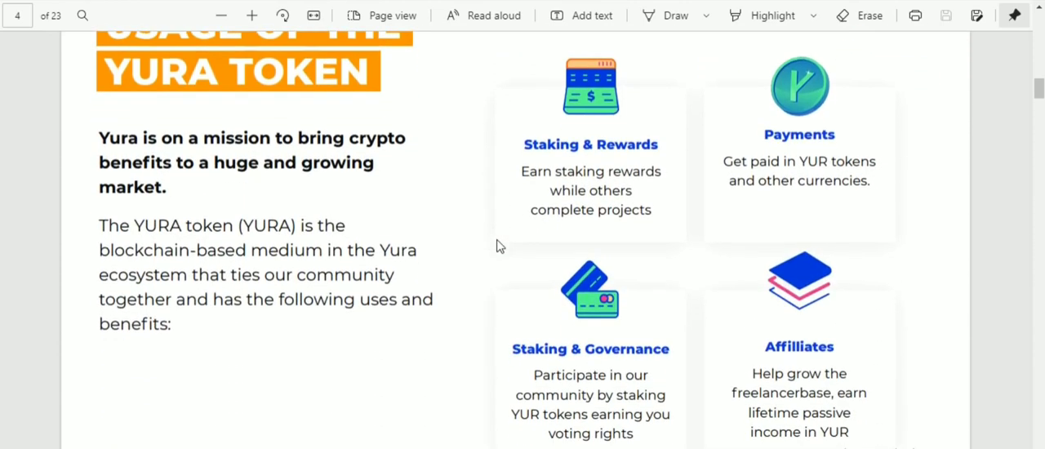
{"action": "scroll", "scroll_direction": "down", "scroll_amount": 3}
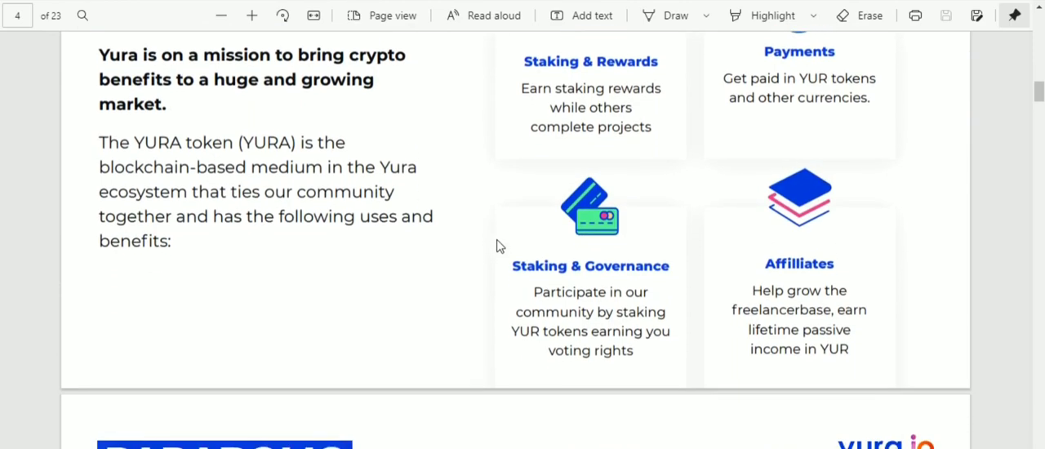
{"action": "scroll", "scroll_direction": "down", "scroll_amount": 3}
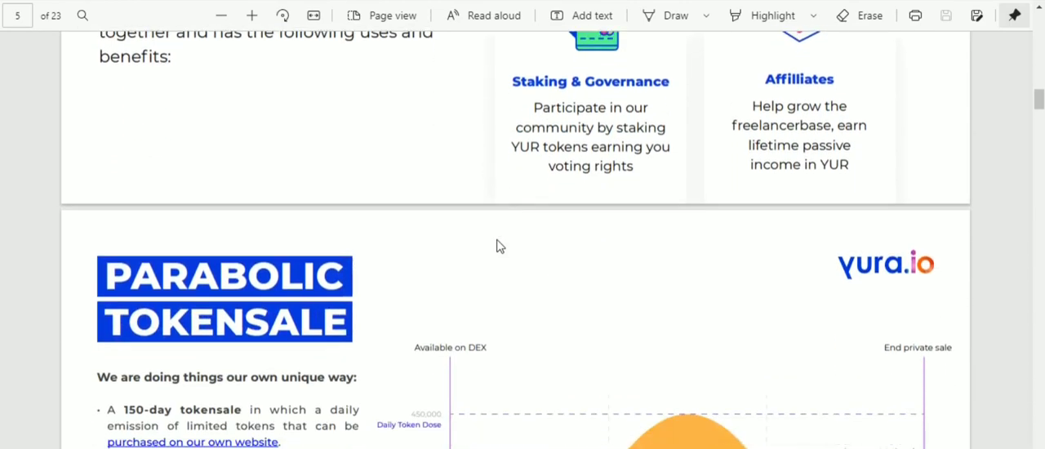
- Scroll through page 6's 150M token supply allocation pie chart
{"action": "scroll", "scroll_direction": "down", "scroll_amount": 3}
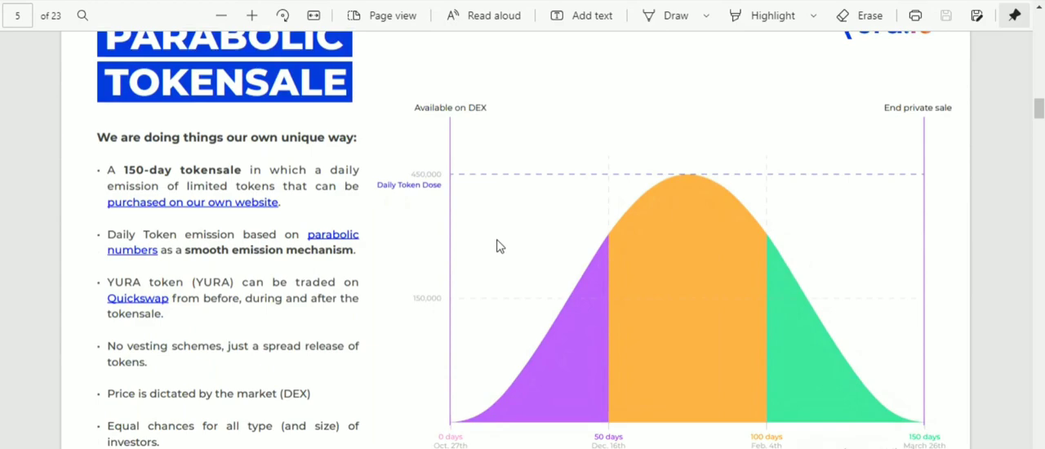
{"action": "scroll", "scroll_direction": "down", "scroll_amount": 3}
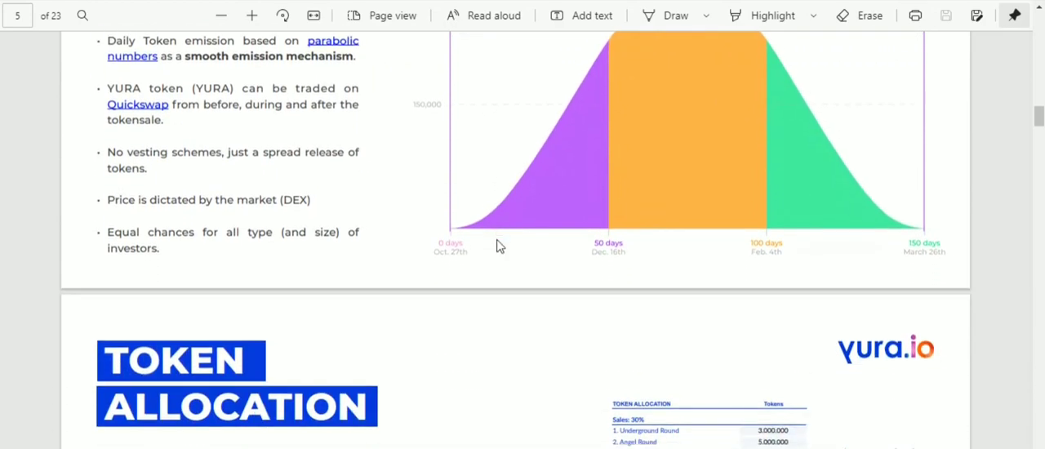
{"action": "scroll", "scroll_direction": "down", "scroll_amount": 3}
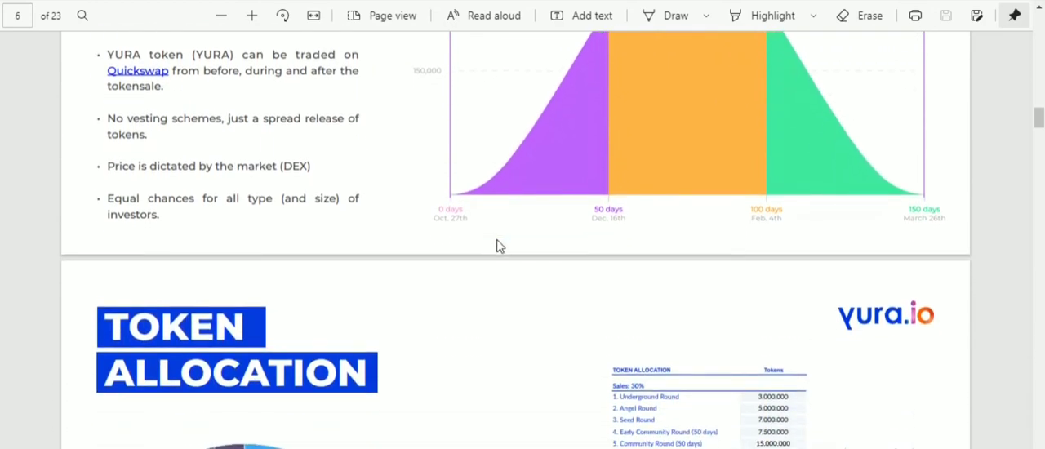
{"action": "scroll", "scroll_direction": "down", "scroll_amount": 3}
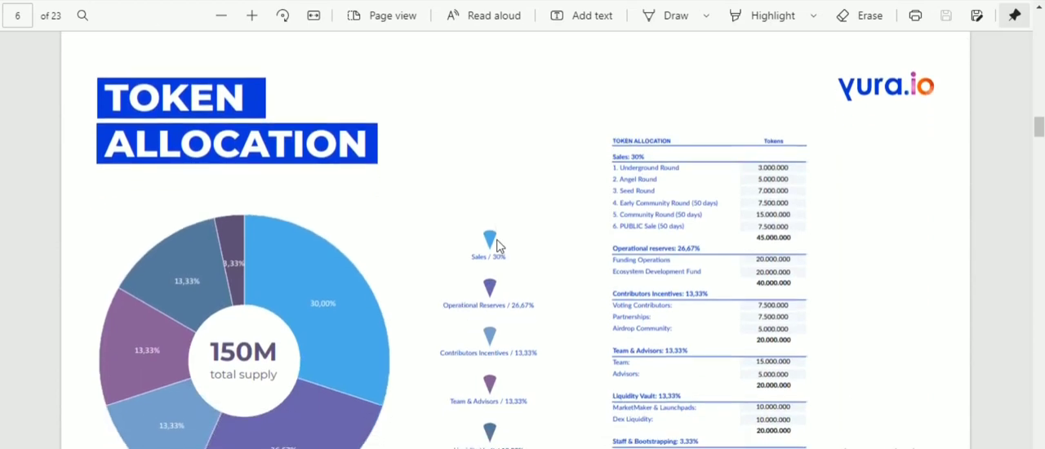
{"action": "scroll", "scroll_direction": "down", "scroll_amount": 3}
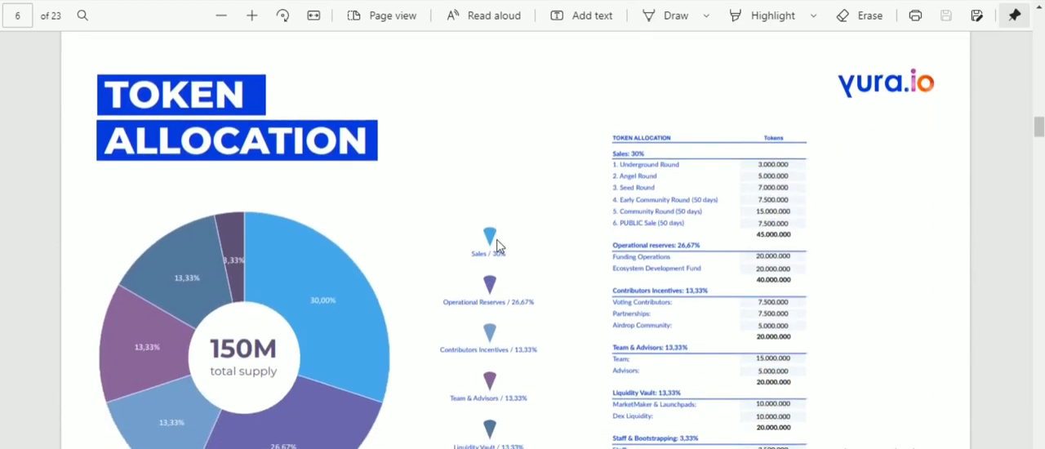
- Continue down to page 7's Details Tokensale section
{"action": "scroll", "scroll_direction": "down", "scroll_amount": 3}
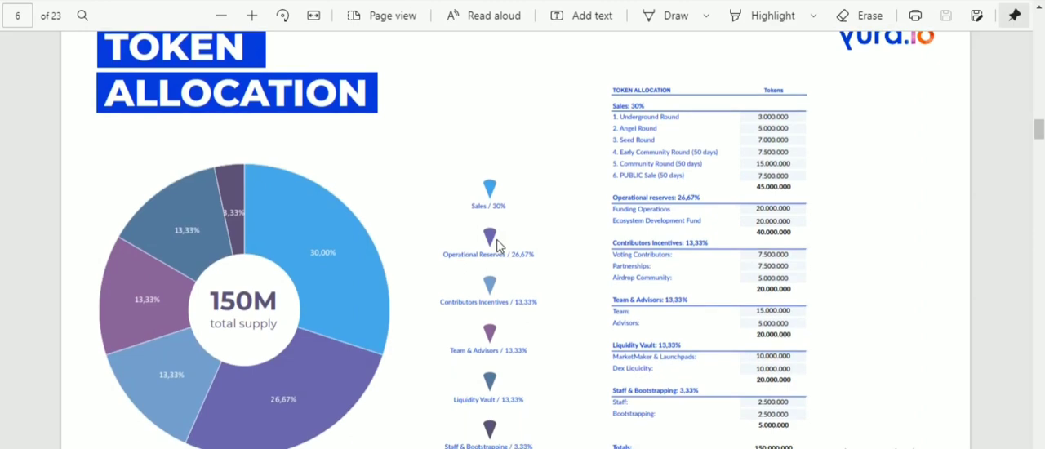
{"action": "scroll", "scroll_direction": "down", "scroll_amount": 3}
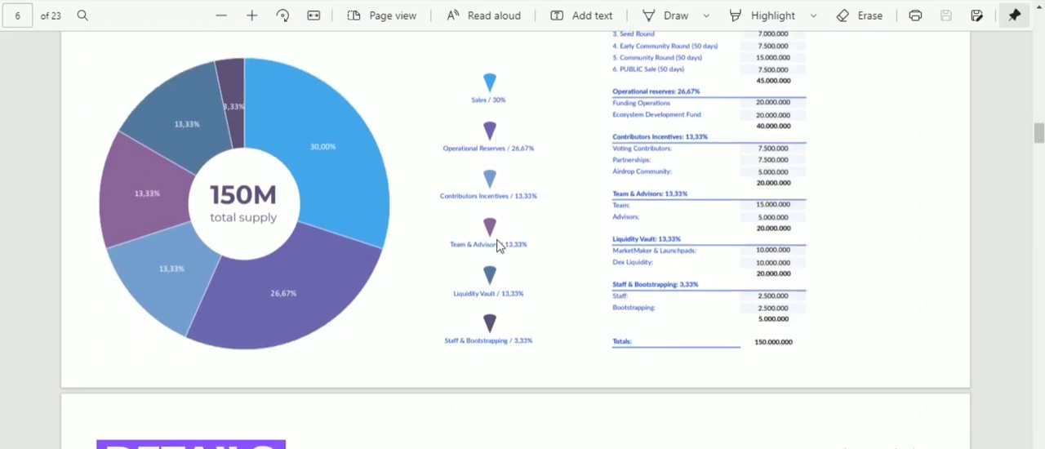
{"action": "scroll", "scroll_direction": "down", "scroll_amount": 3}
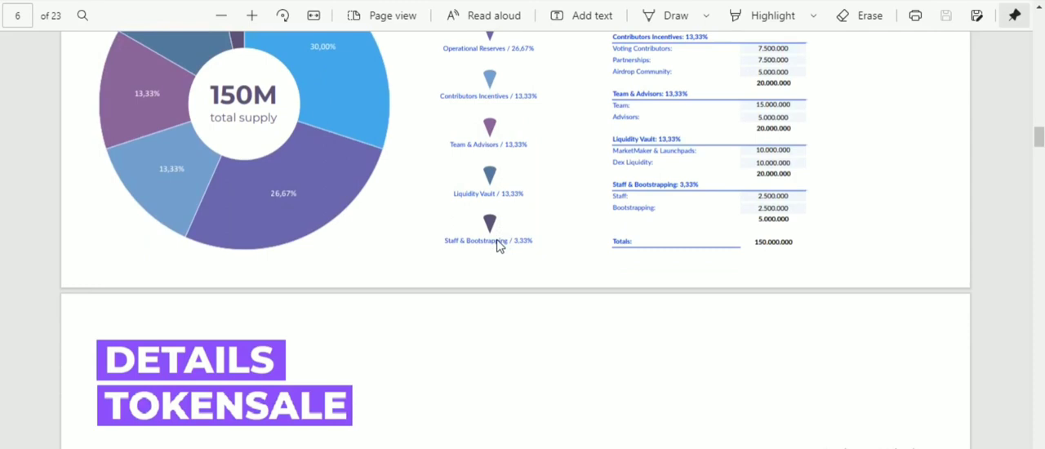
{"action": "scroll", "scroll_direction": "down", "scroll_amount": 3}
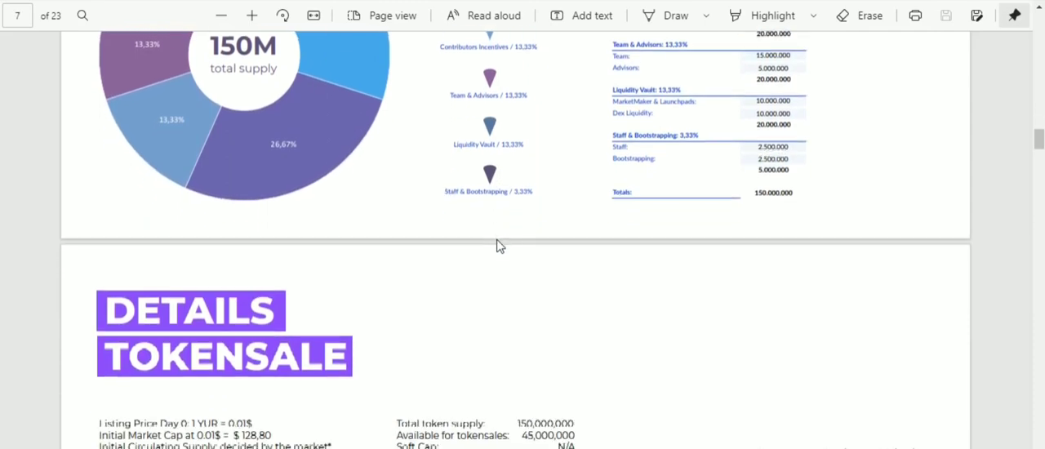
{"action": "scroll", "scroll_direction": "down", "scroll_amount": 3}
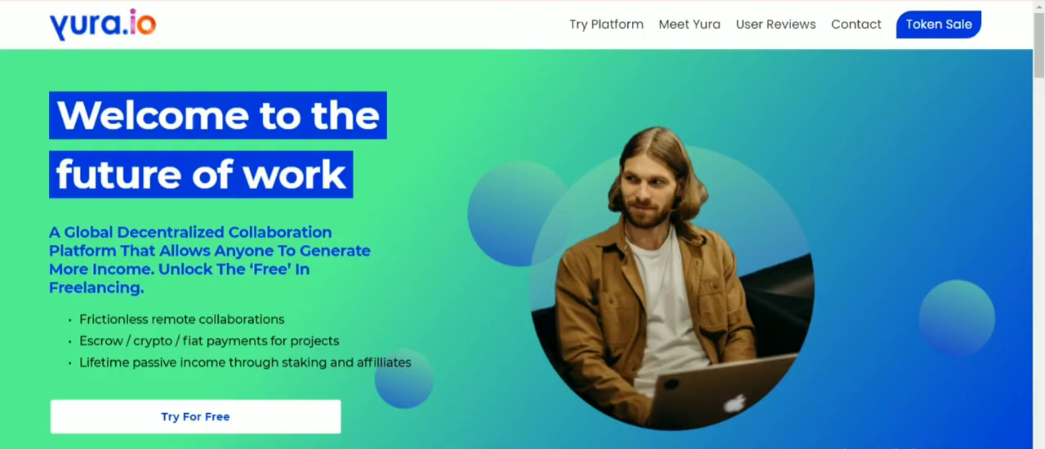
- Scroll the yura.io homepage from the welcome banner past the promo video and Powered by section
{"action": "scroll", "scroll_direction": "down", "scroll_amount": 3}
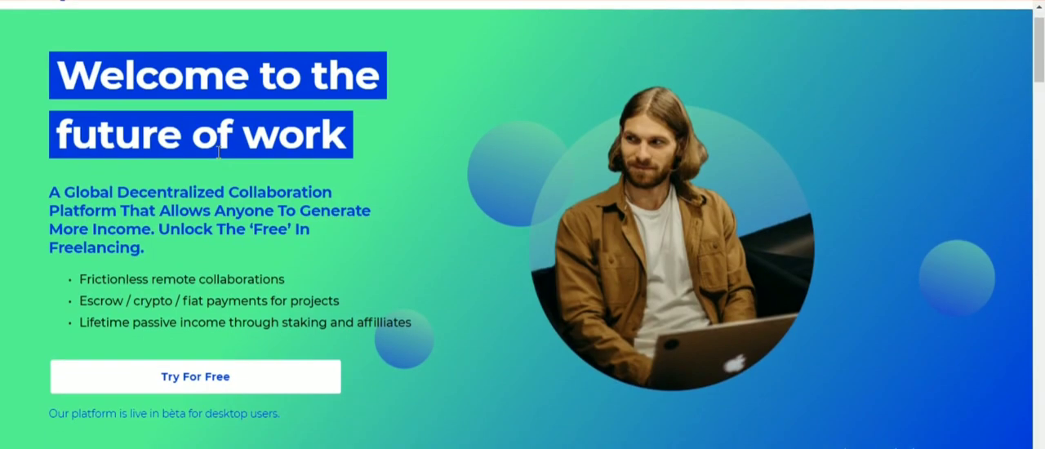
{"action": "scroll", "scroll_direction": "down", "scroll_amount": 3}
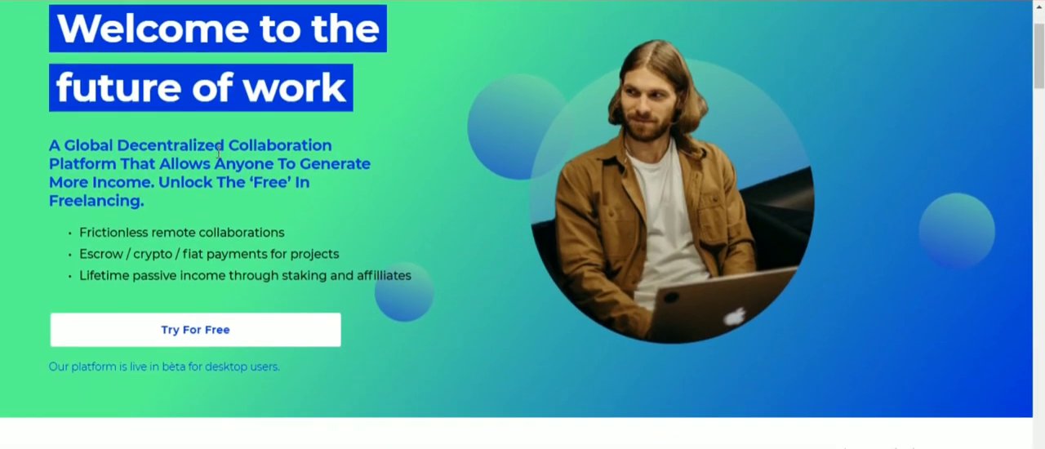
{"action": "scroll", "scroll_direction": "down", "scroll_amount": 3}
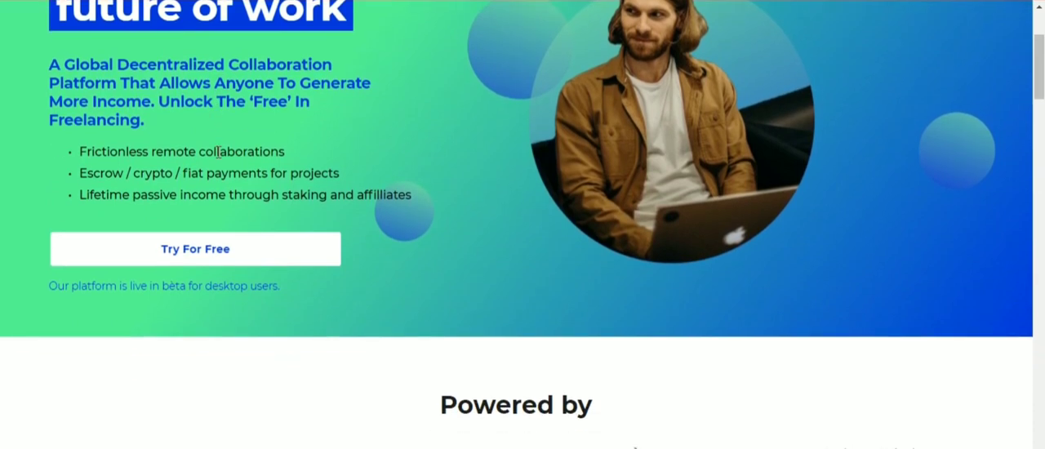
{"action": "scroll", "scroll_direction": "down", "scroll_amount": 3}
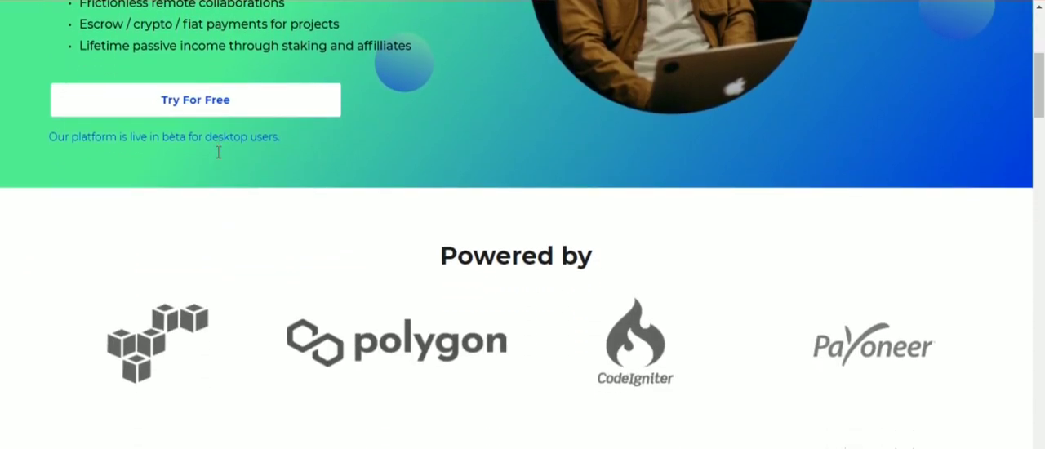
{"action": "scroll", "scroll_direction": "down", "scroll_amount": 3}
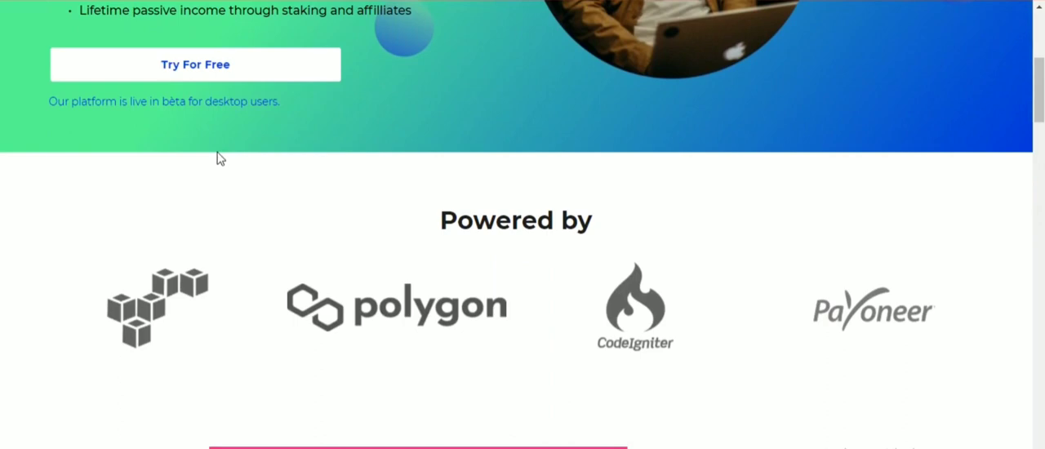
{"action": "scroll", "scroll_direction": "down", "scroll_amount": 3}
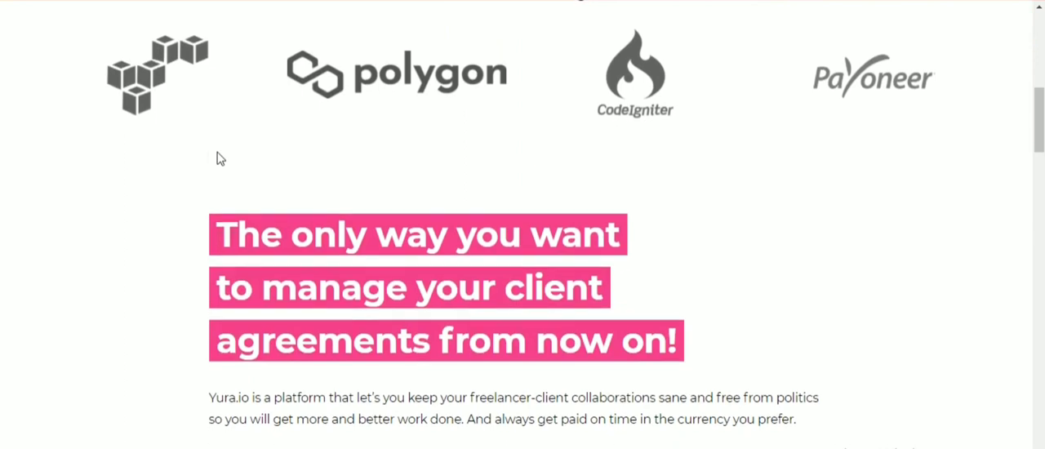
{"action": "scroll", "scroll_direction": "down", "scroll_amount": 3}
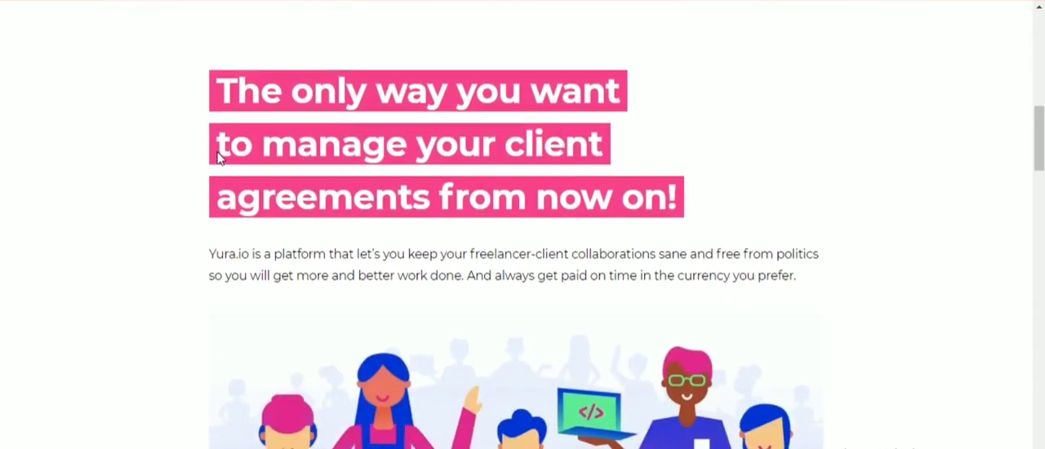
{"action": "scroll", "scroll_direction": "down", "scroll_amount": 3}
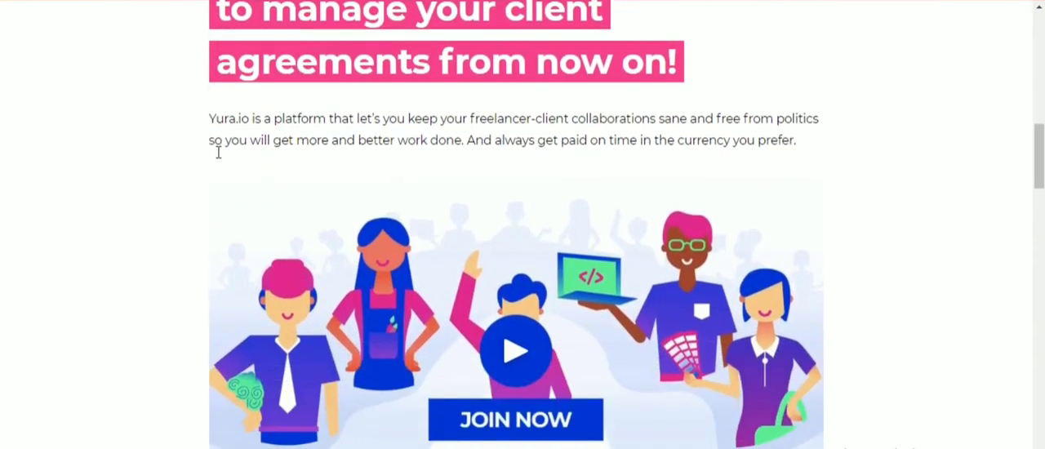
- Continue through the feature sections down to the User Reviews heading
{"action": "scroll", "scroll_direction": "down", "scroll_amount": 3}
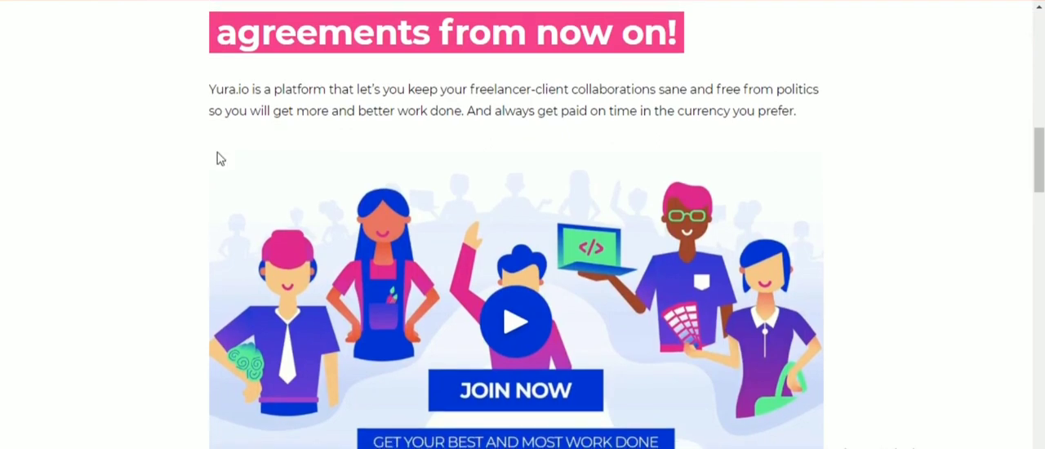
{"action": "scroll", "scroll_direction": "down", "scroll_amount": 3}
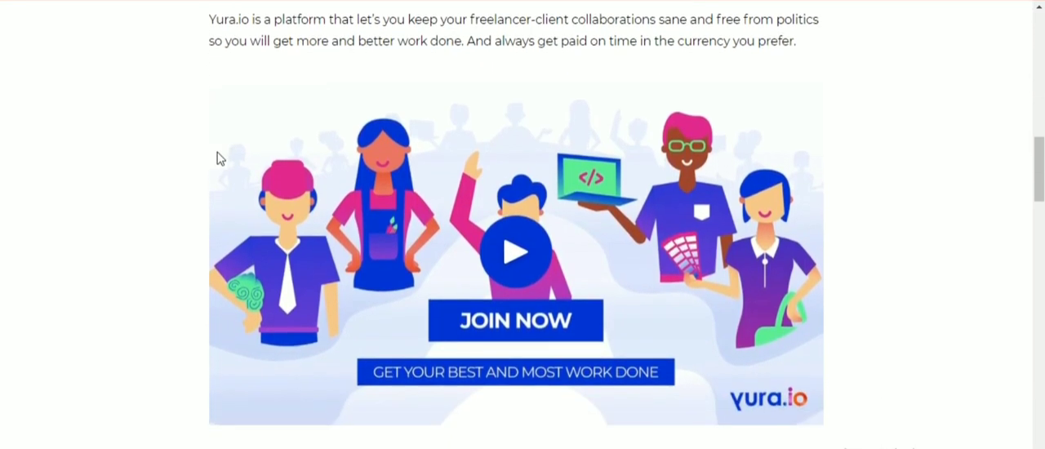
{"action": "scroll", "scroll_direction": "down", "scroll_amount": 3}
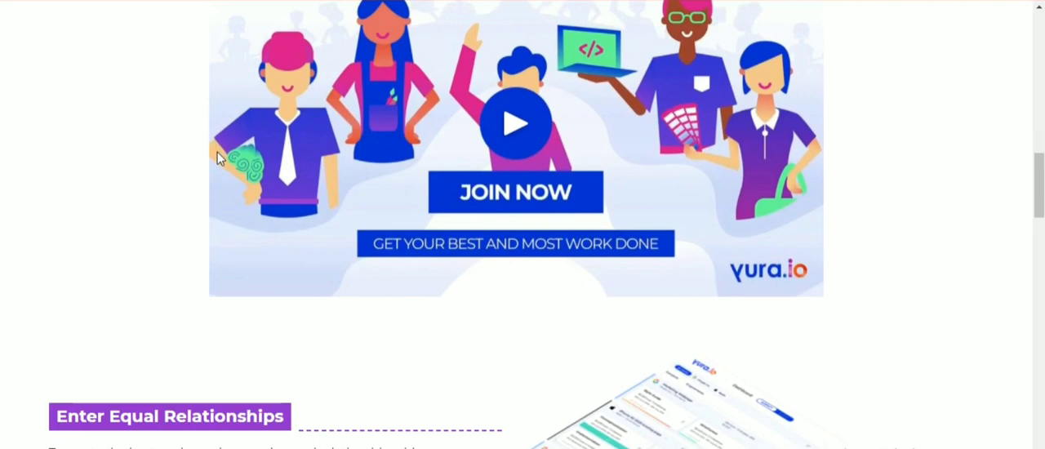
{"action": "scroll", "scroll_direction": "down", "scroll_amount": 3}
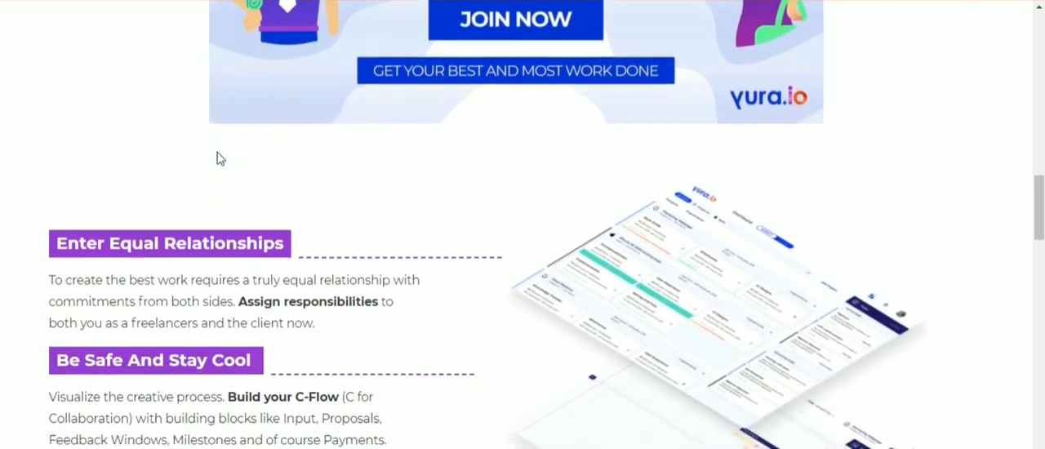
{"action": "scroll", "scroll_direction": "down", "scroll_amount": 3}
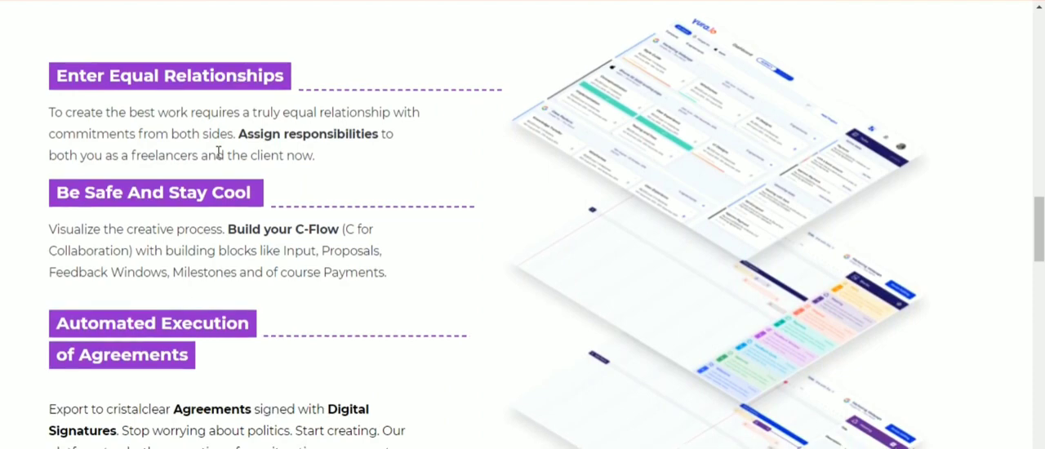
{"action": "scroll", "scroll_direction": "down", "scroll_amount": 3}
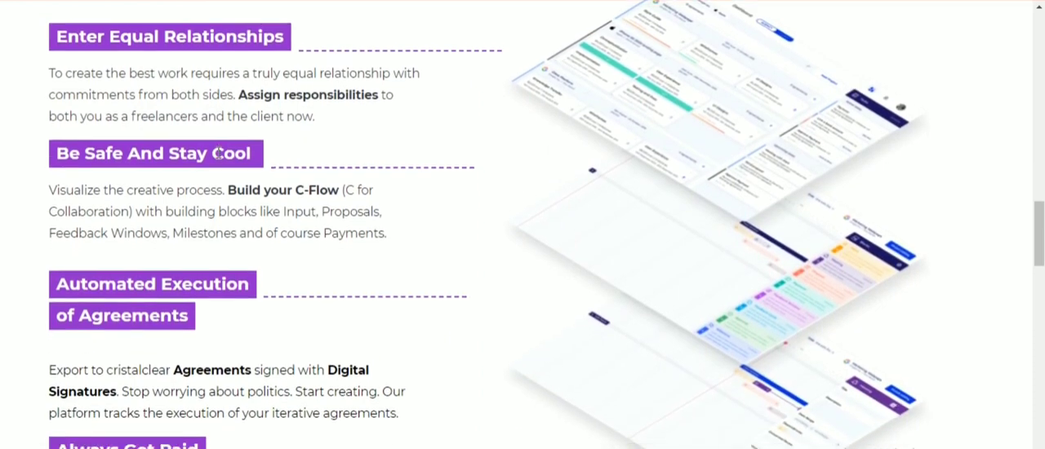
{"action": "scroll", "scroll_direction": "down", "scroll_amount": 3}
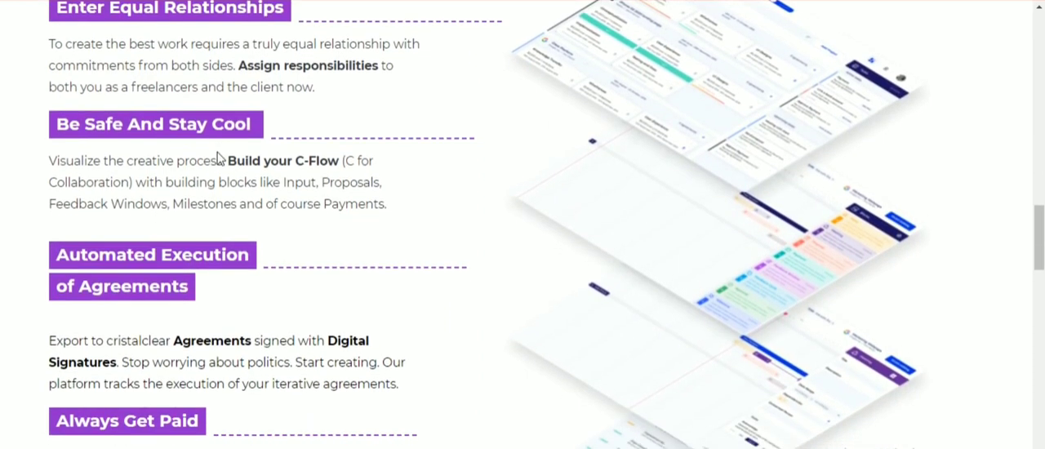
{"action": "scroll", "scroll_direction": "down", "scroll_amount": 3}
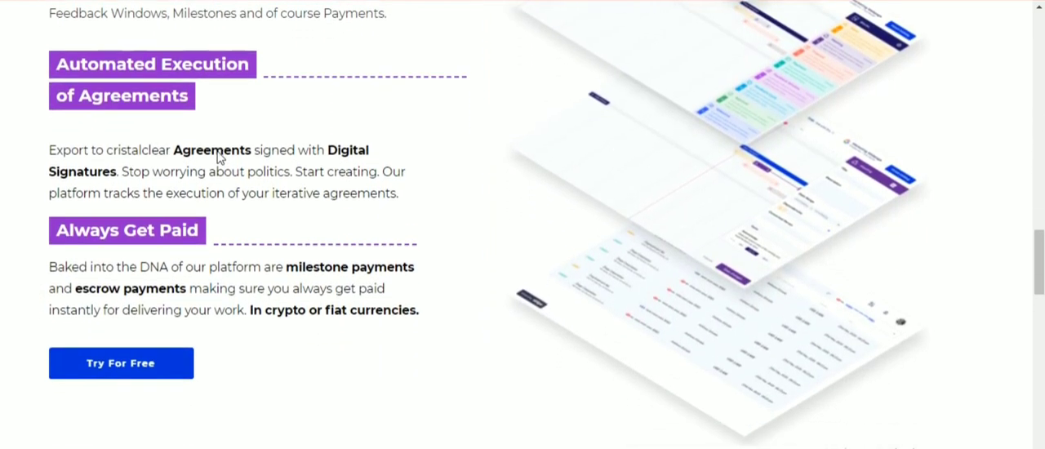
{"action": "scroll", "scroll_direction": "down", "scroll_amount": 3}
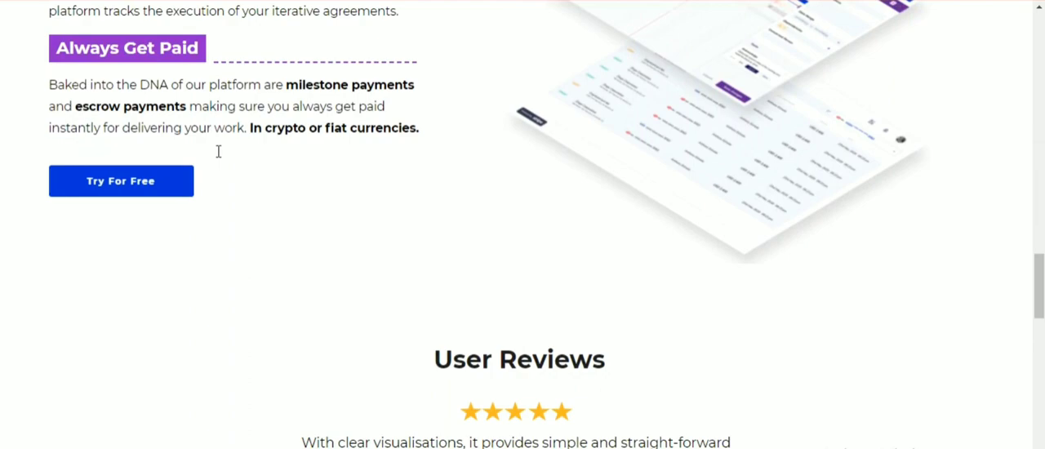
- Go to the site's Our Story page and begin reading the Founding Yura.io section
{"action": "left_click", "coordinate": [690, 23]}
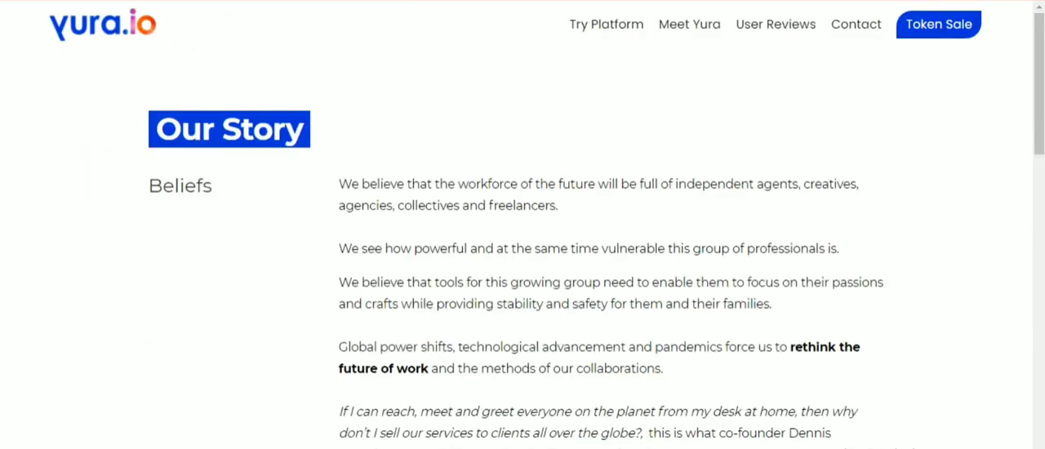
{"action": "scroll", "scroll_direction": "down", "scroll_amount": 3}
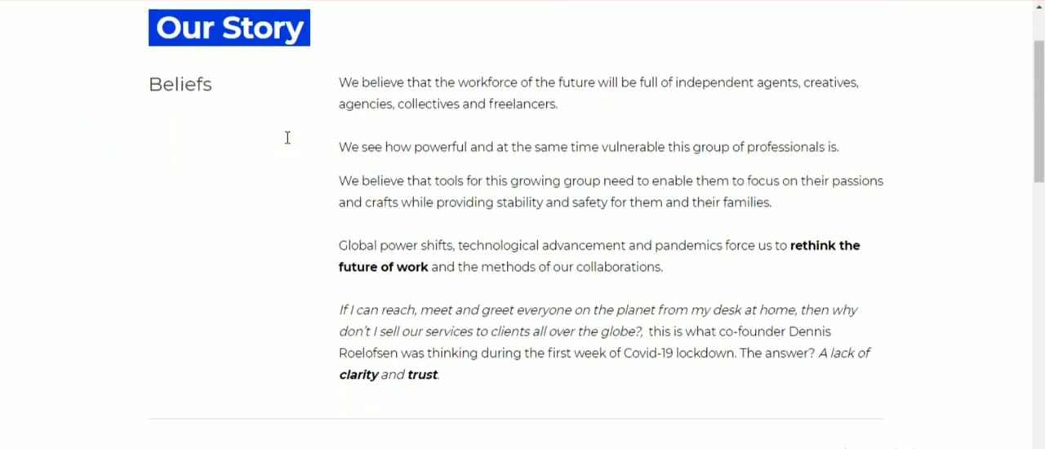
{"action": "scroll", "scroll_direction": "up", "scroll_amount": 3}
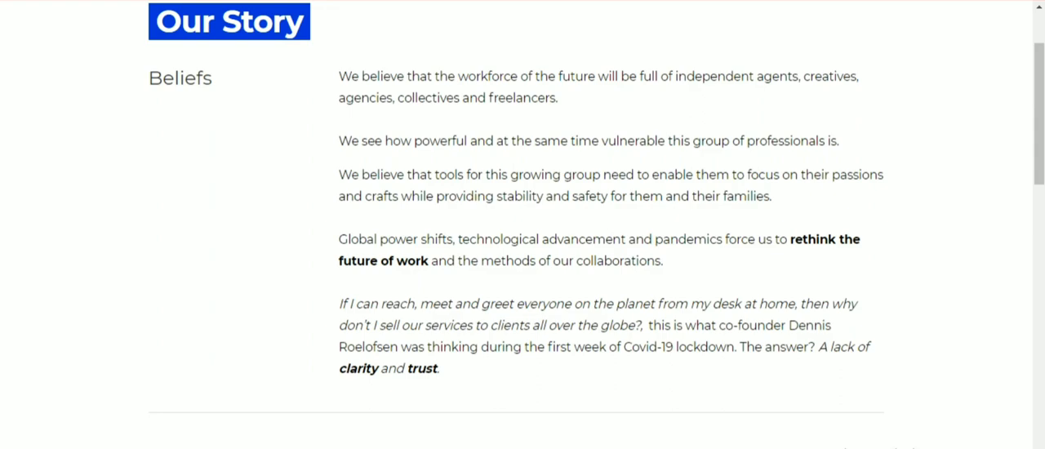
{"action": "scroll", "scroll_direction": "down", "scroll_amount": 3}
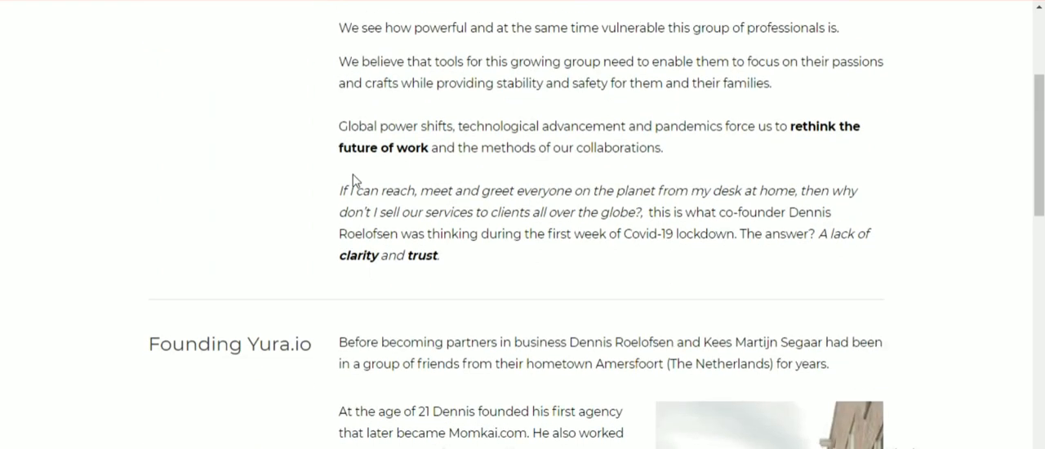
{"action": "scroll", "scroll_direction": "down", "scroll_amount": 3}
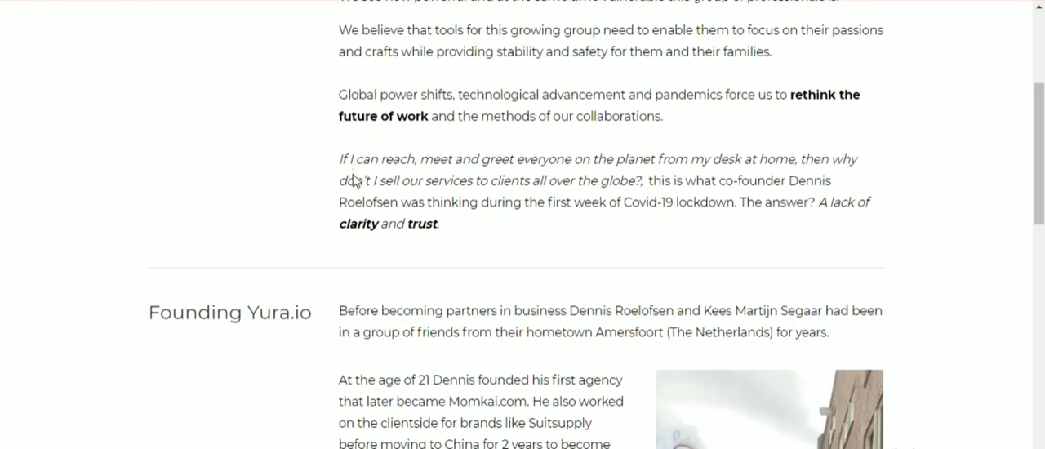
- Read down the founding story to its closing line, 'Want to be next?'
{"action": "scroll", "scroll_direction": "down", "scroll_amount": 3}
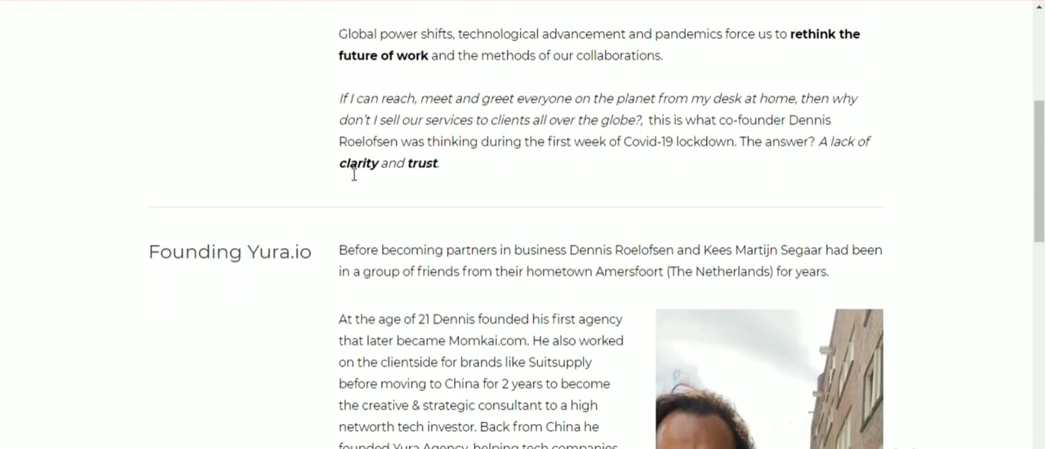
{"action": "scroll", "scroll_direction": "down", "scroll_amount": 3}
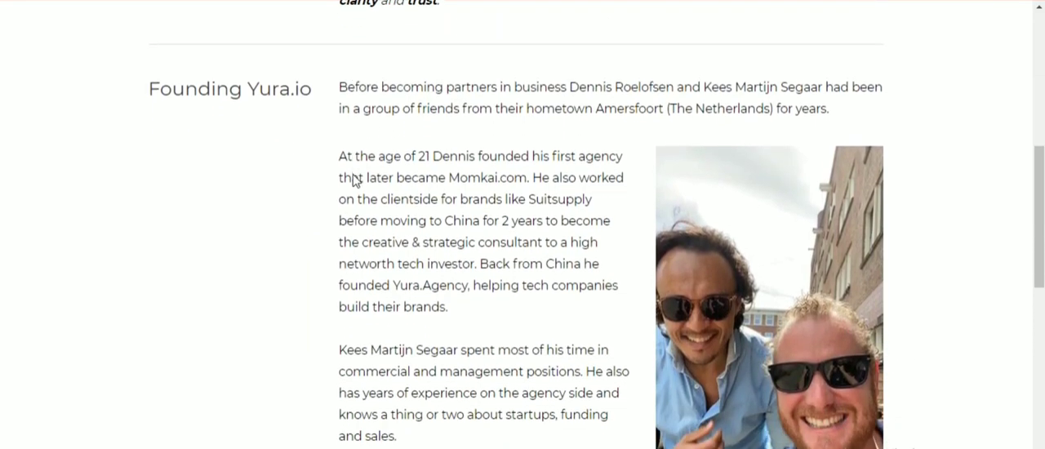
{"action": "scroll", "scroll_direction": "down", "scroll_amount": 3}
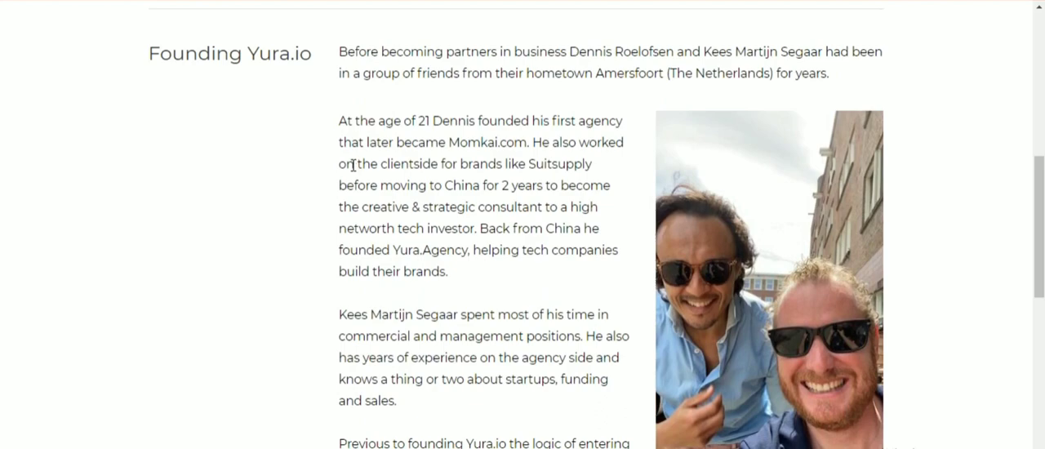
{"action": "scroll", "scroll_direction": "down", "scroll_amount": 3}
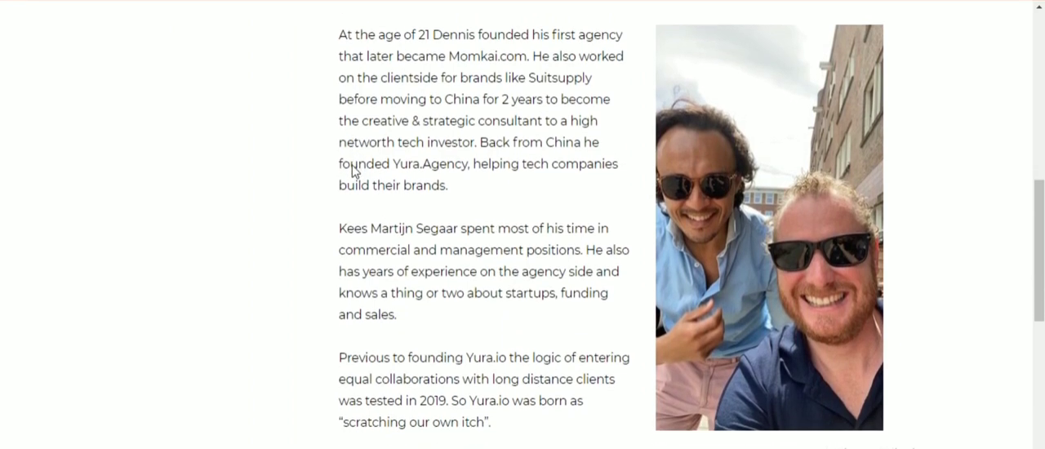
{"action": "scroll", "scroll_direction": "down", "scroll_amount": 3}
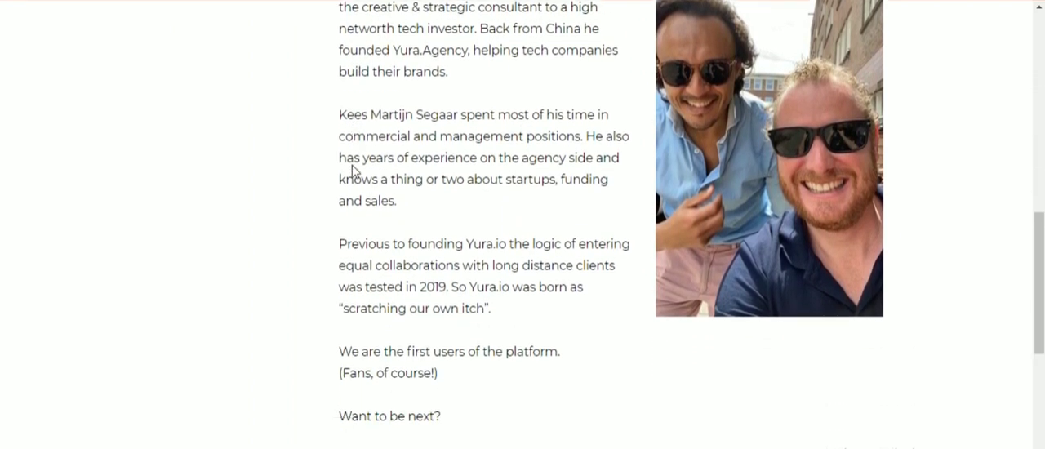
{"action": "scroll", "scroll_direction": "down", "scroll_amount": 3}
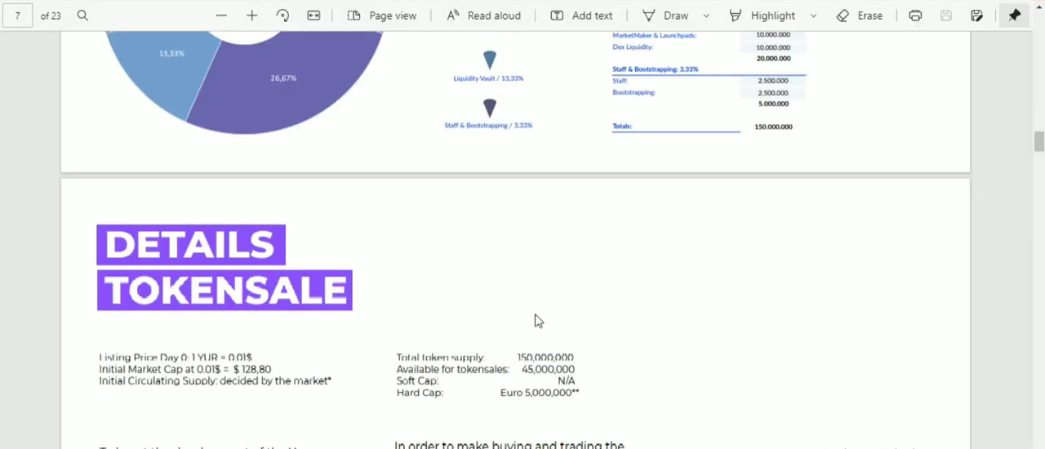
- Scroll page 7 to show the tokensale terms and Daily Token Emission Protocol explanation
{"action": "scroll", "scroll_direction": "down", "scroll_amount": 3}
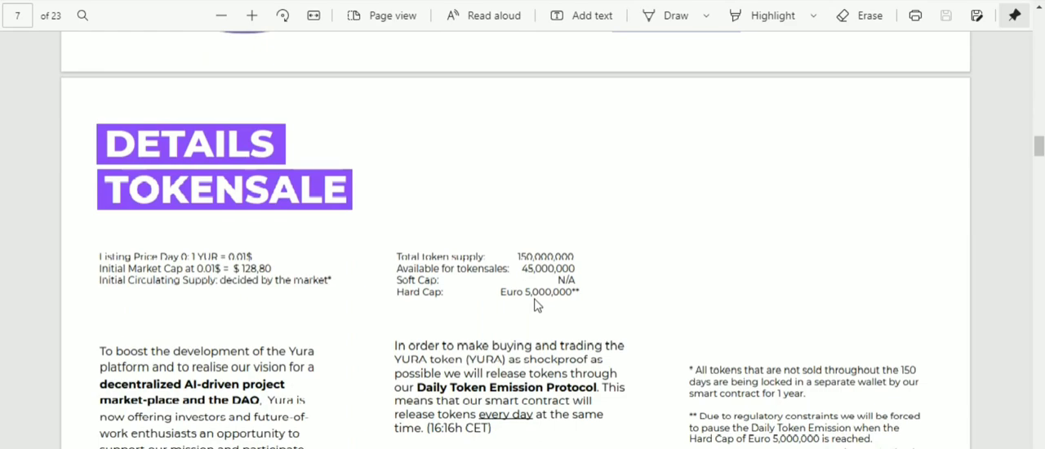
{"action": "scroll", "scroll_direction": "down", "scroll_amount": 3}
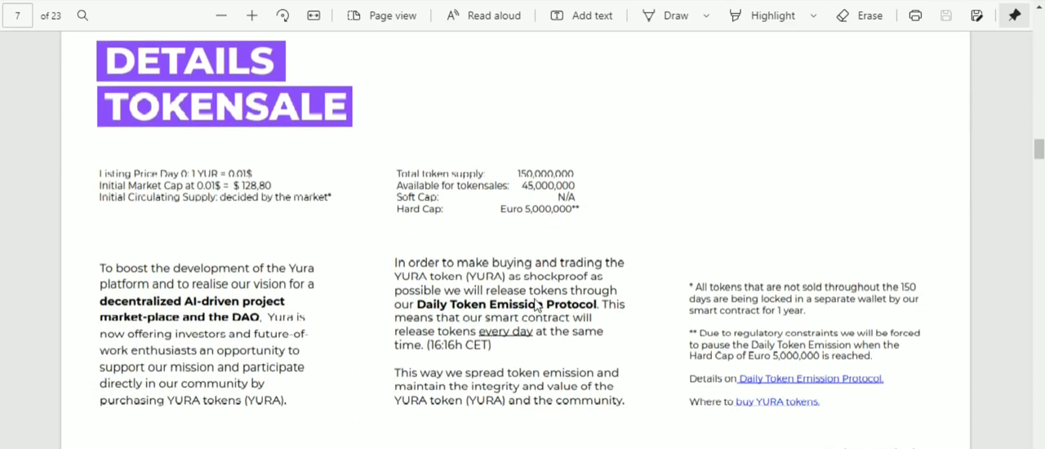
{"action": "scroll", "scroll_direction": "down", "scroll_amount": 3}
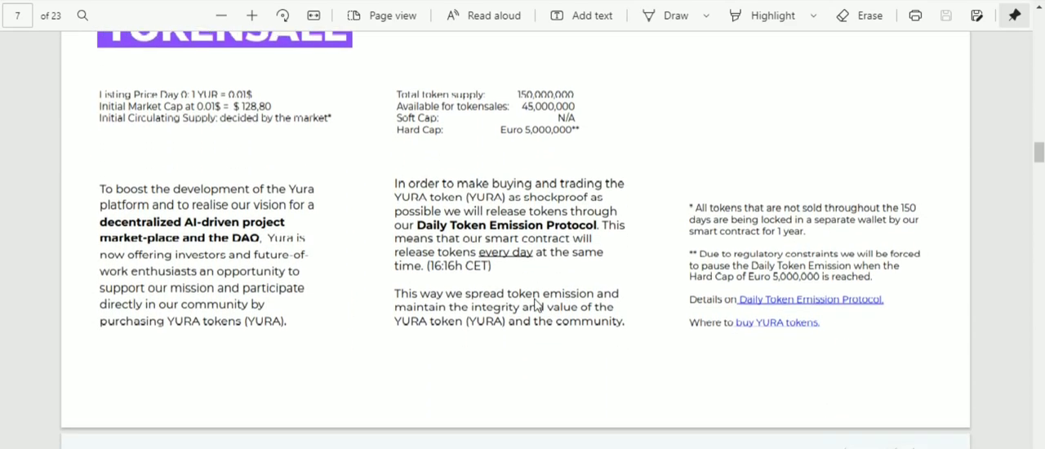
- Re-read around page 7's tokensale details, scrolling back and forth before moving on
{"action": "scroll", "scroll_direction": "down", "scroll_amount": 3}
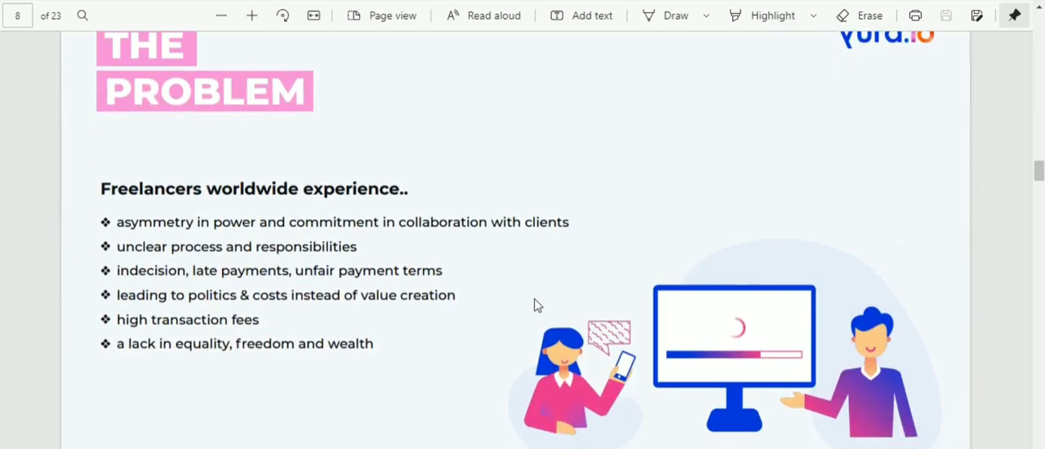
{"action": "scroll", "scroll_direction": "up", "scroll_amount": 3}
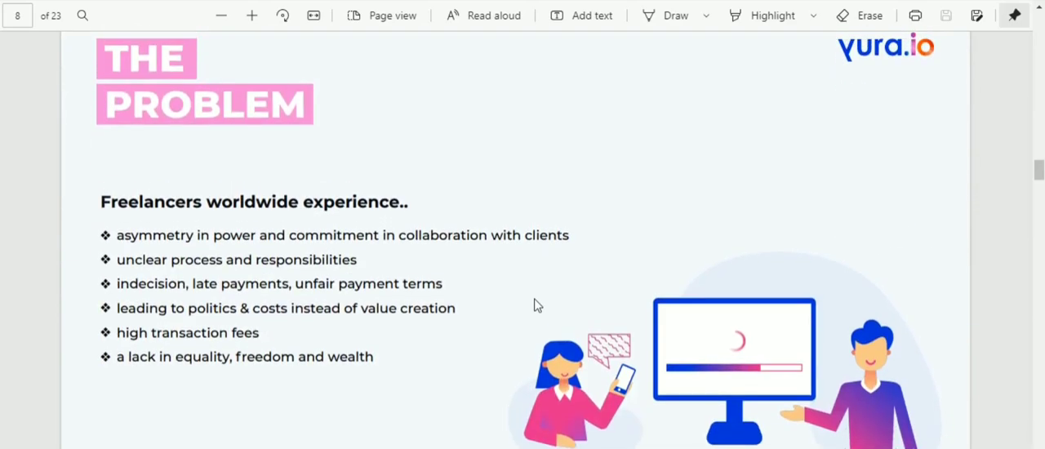
{"action": "scroll", "scroll_direction": "up", "scroll_amount": 3}
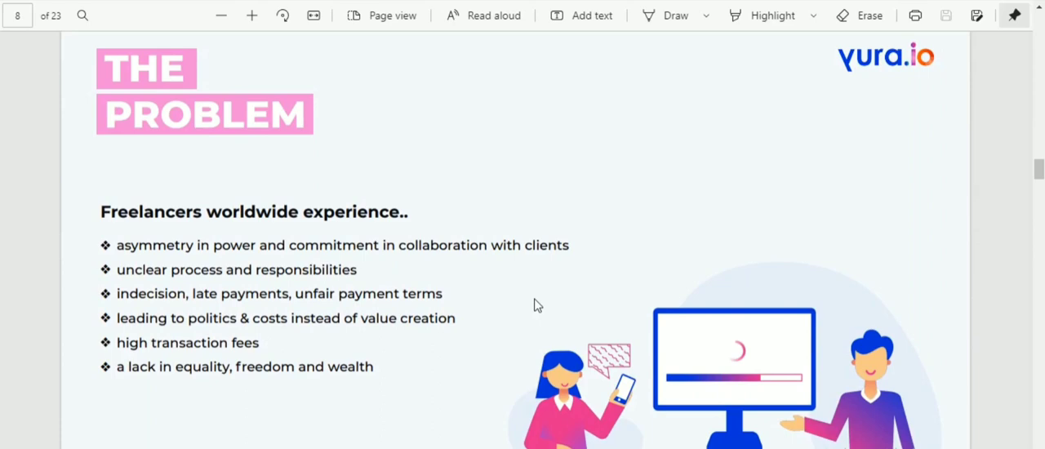
{"action": "scroll", "scroll_direction": "down", "scroll_amount": 3}
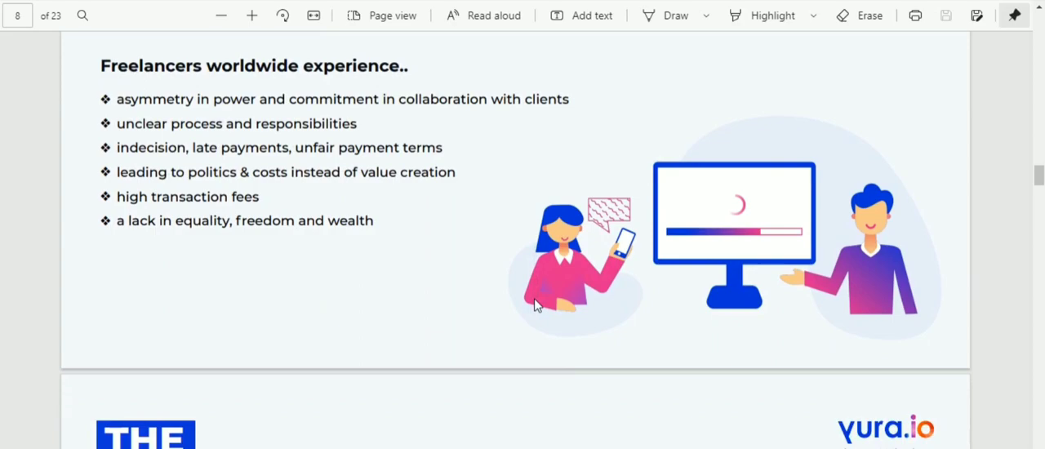
{"action": "scroll", "scroll_direction": "down", "scroll_amount": 3}
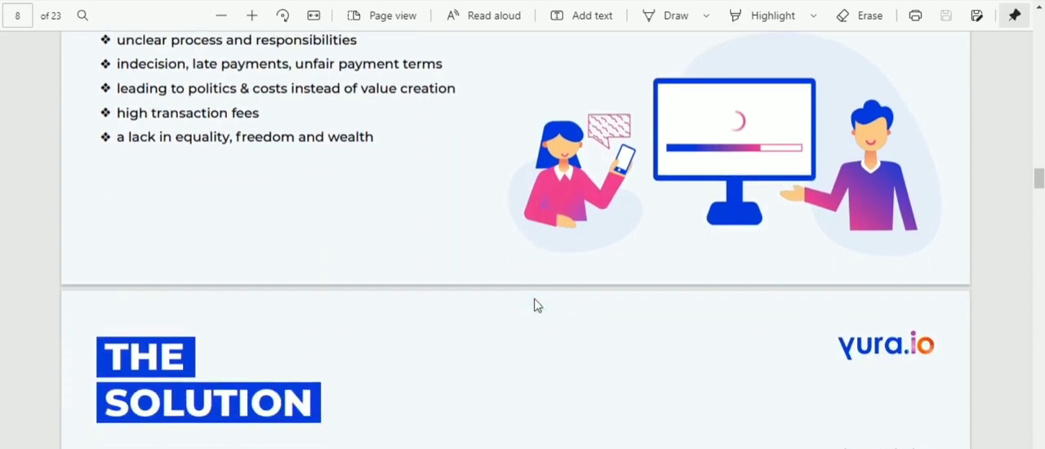
{"action": "scroll", "scroll_direction": "down", "scroll_amount": 3}
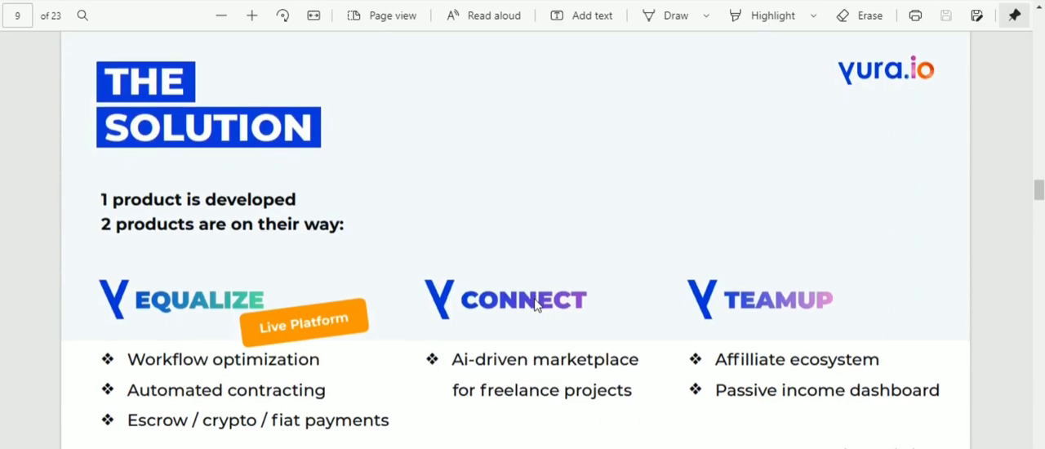
{"action": "scroll", "scroll_direction": "down", "scroll_amount": 3}
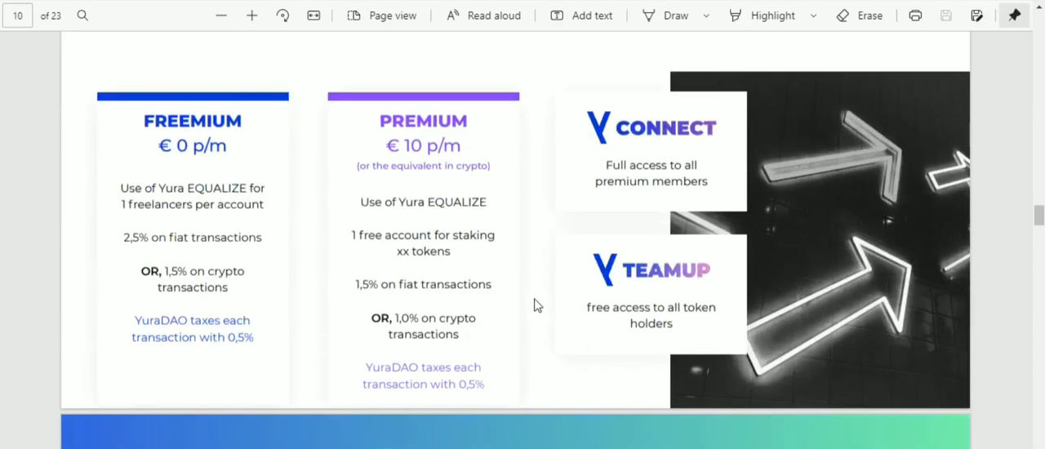
{"action": "scroll", "scroll_direction": "up", "scroll_amount": 3}
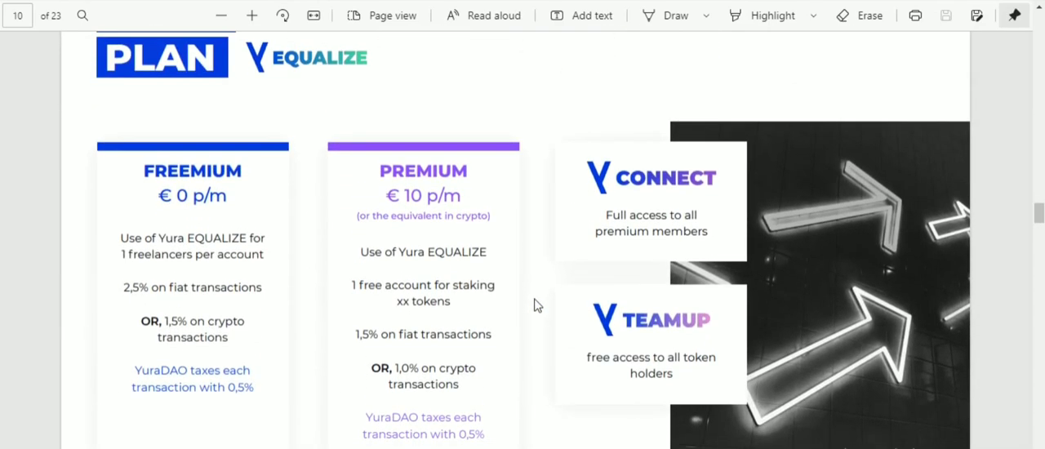
{"action": "scroll", "scroll_direction": "down", "scroll_amount": 3}
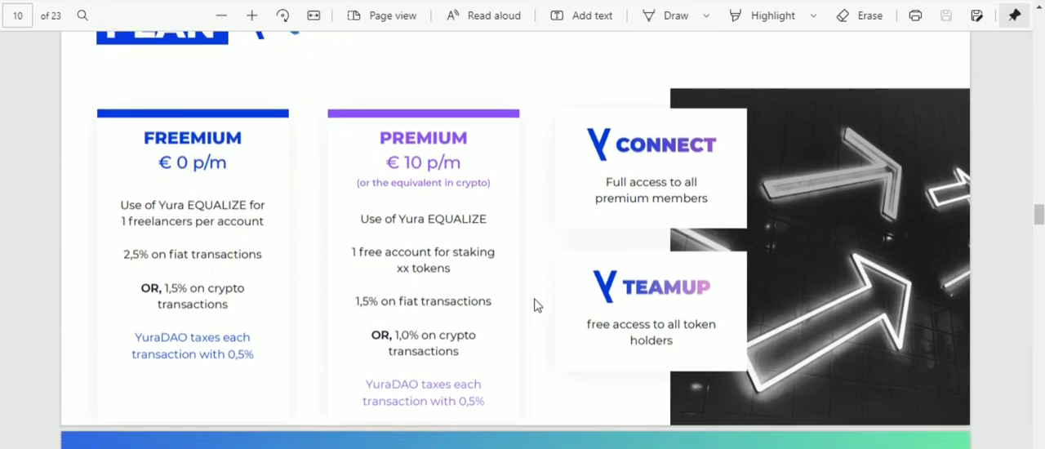
{"action": "scroll", "scroll_direction": "up", "scroll_amount": 3}
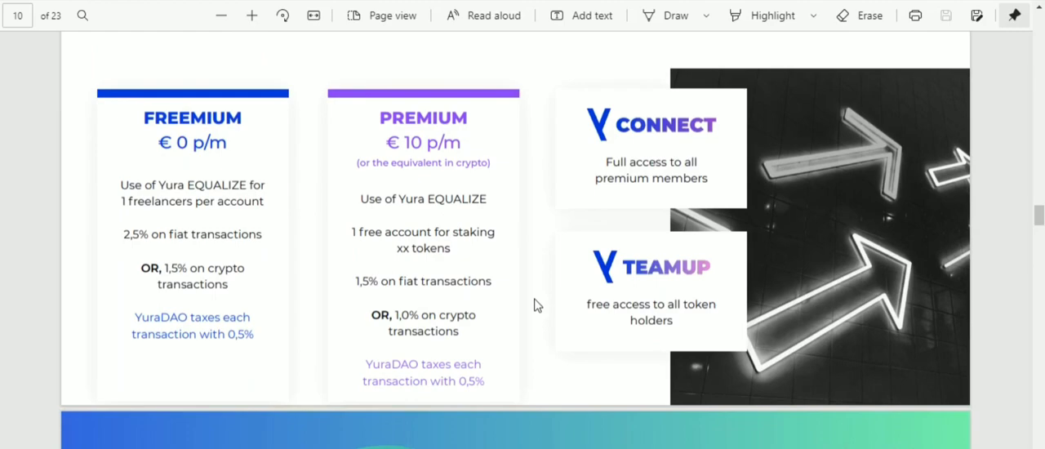
- Scroll steadily down through the following pages toward page 12's Equalizer pages
{"action": "scroll", "scroll_direction": "down", "scroll_amount": 3}
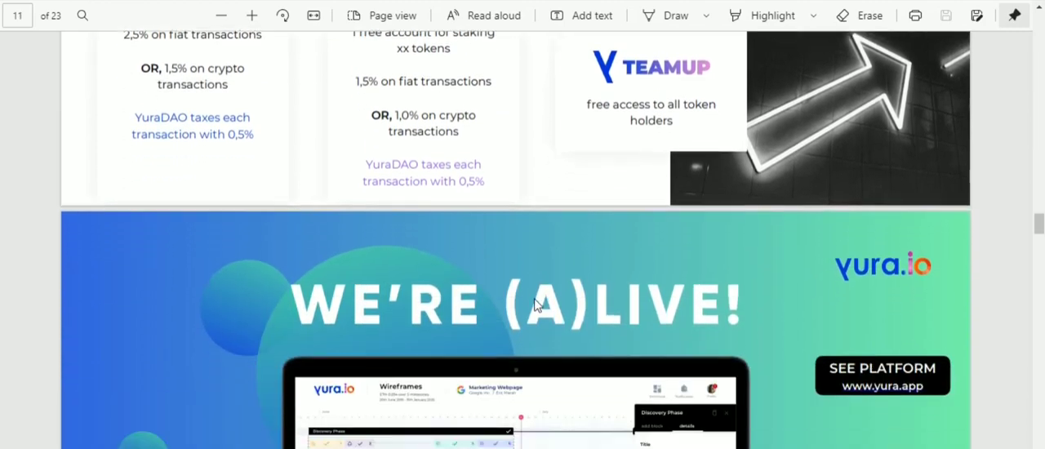
{"action": "scroll", "scroll_direction": "down", "scroll_amount": 3}
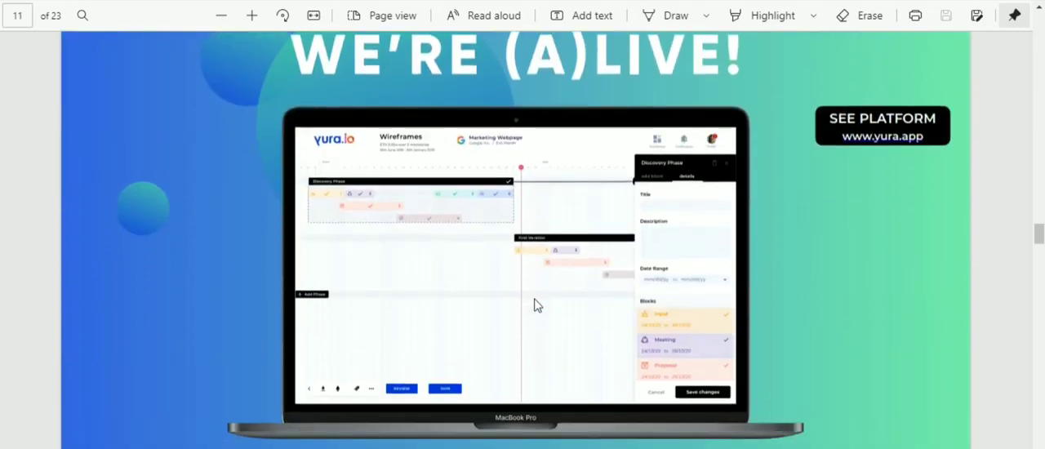
{"action": "scroll", "scroll_direction": "down", "scroll_amount": 3}
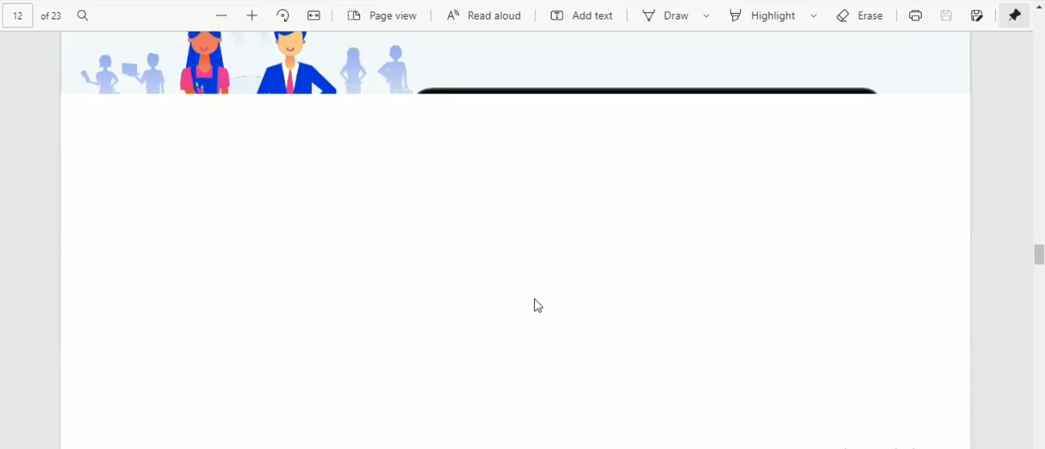
{"action": "scroll", "scroll_direction": "down", "scroll_amount": 3}
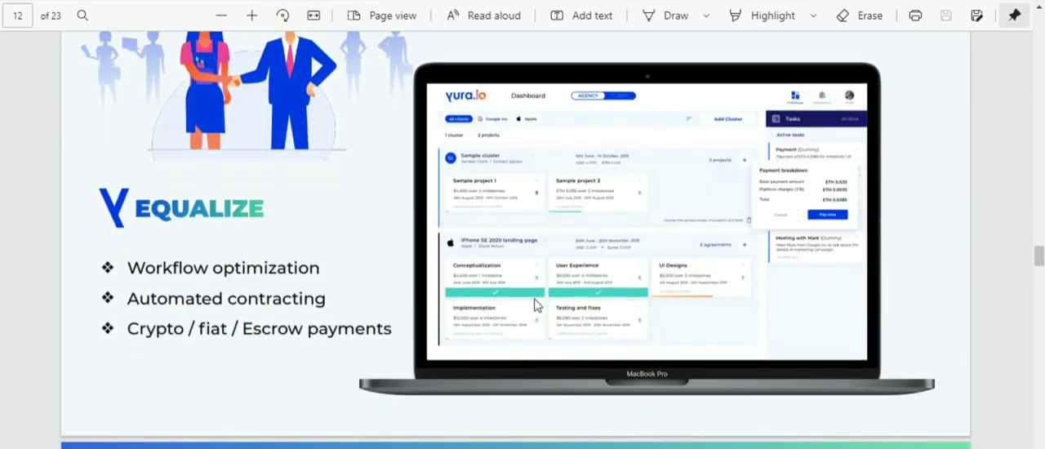
{"action": "scroll", "scroll_direction": "down", "scroll_amount": 3}
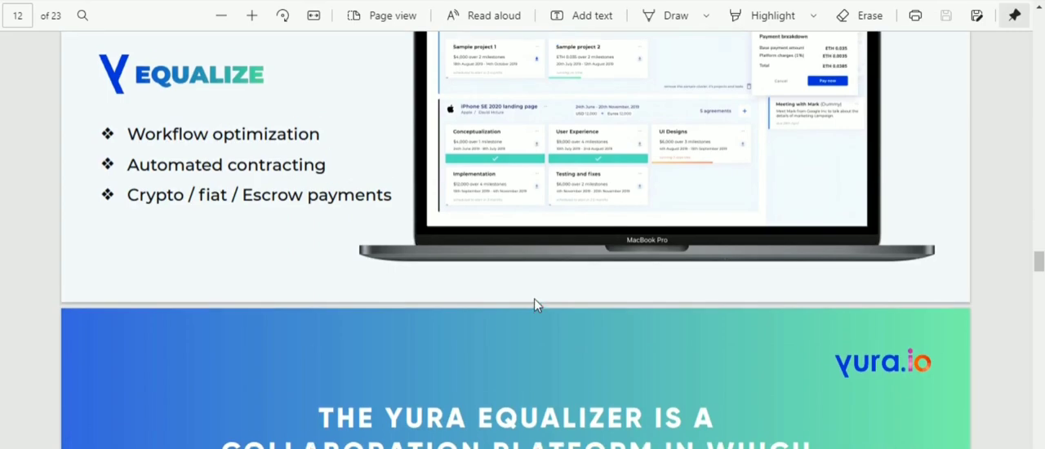
{"action": "scroll", "scroll_direction": "down", "scroll_amount": 3}
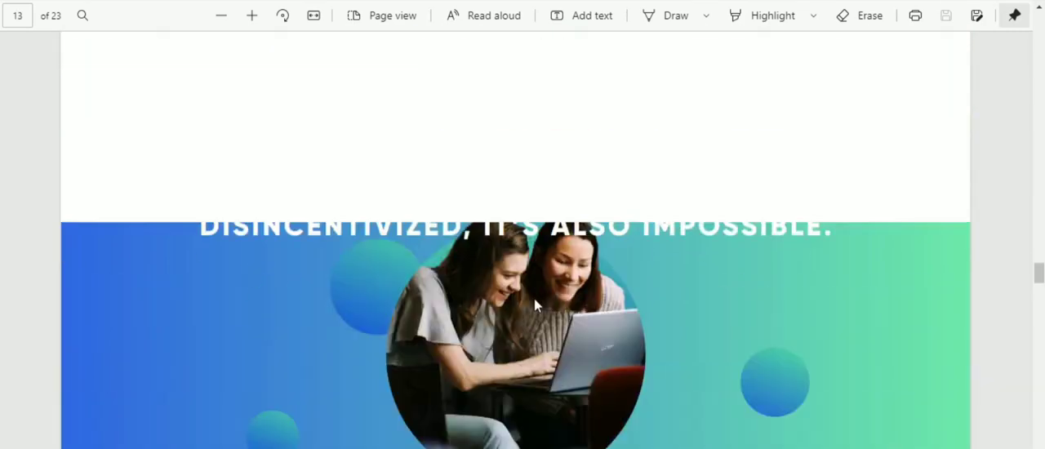
- Continue past the Equalizer pages to page 14's 2020–2023 Roadmap timeline
{"action": "scroll", "scroll_direction": "down", "scroll_amount": 3}
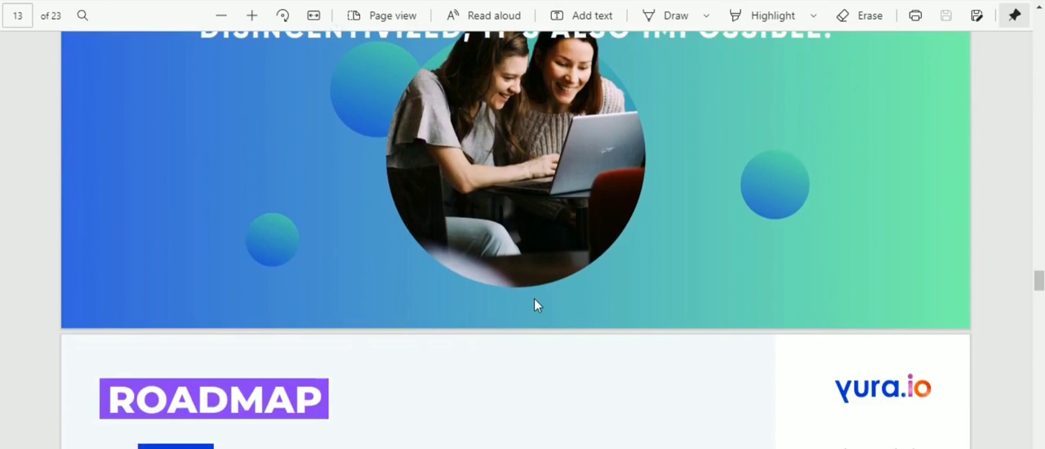
{"action": "scroll", "scroll_direction": "down", "scroll_amount": 3}
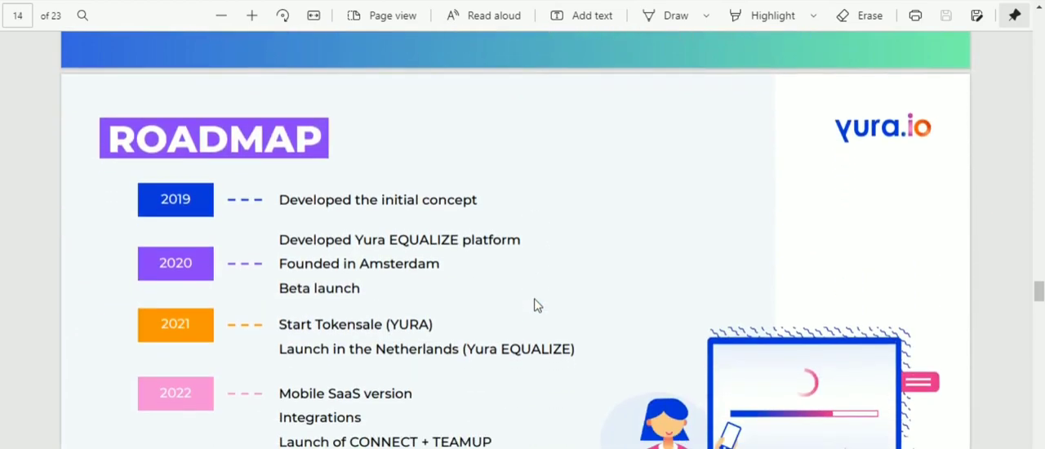
{"action": "scroll", "scroll_direction": "down", "scroll_amount": 3}
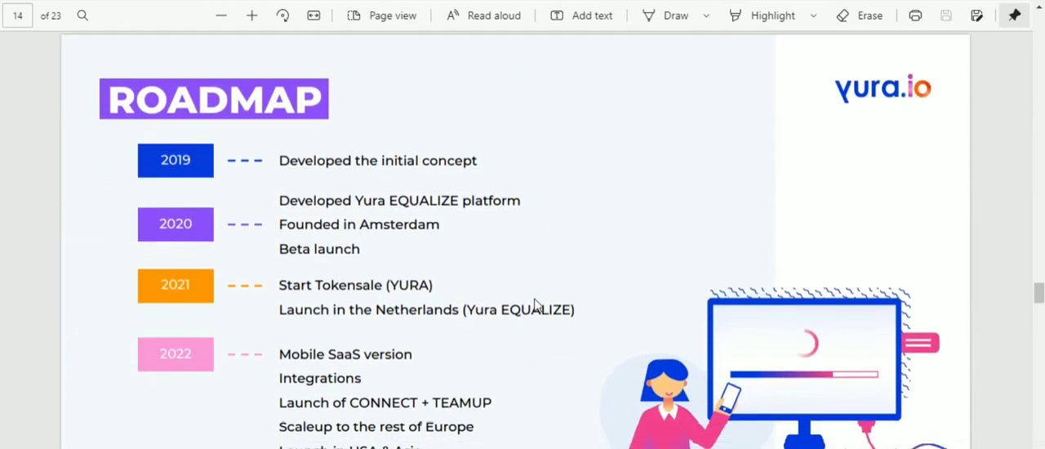
{"action": "scroll", "scroll_direction": "down", "scroll_amount": 3}
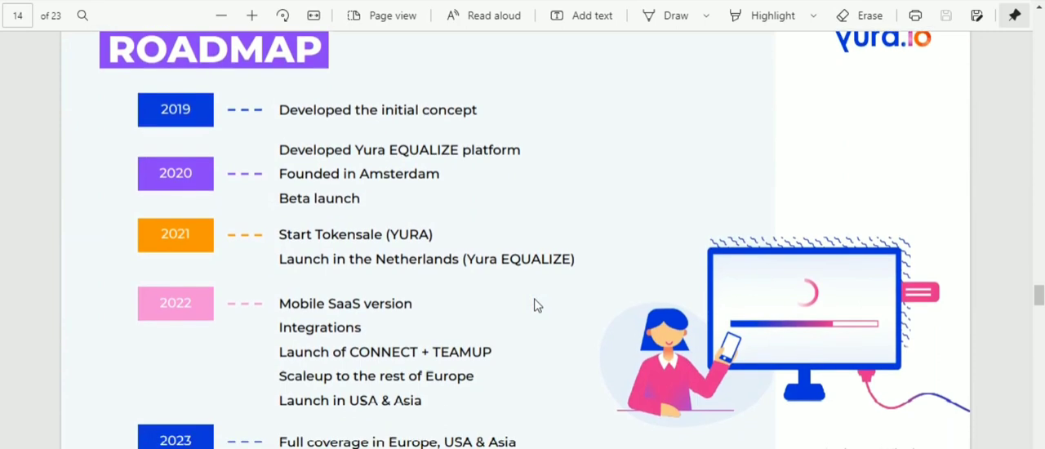
{"action": "scroll", "scroll_direction": "up", "scroll_amount": 3}
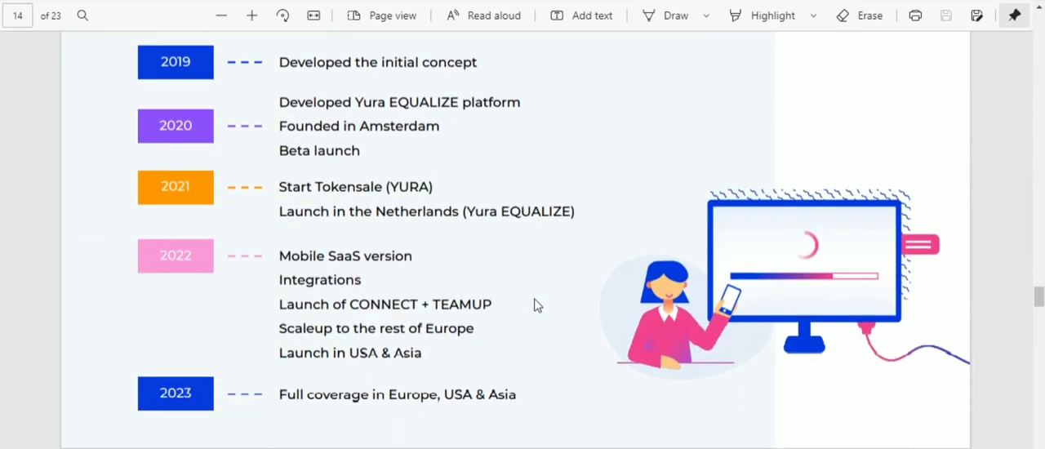
{"action": "scroll", "scroll_direction": "down", "scroll_amount": 3}
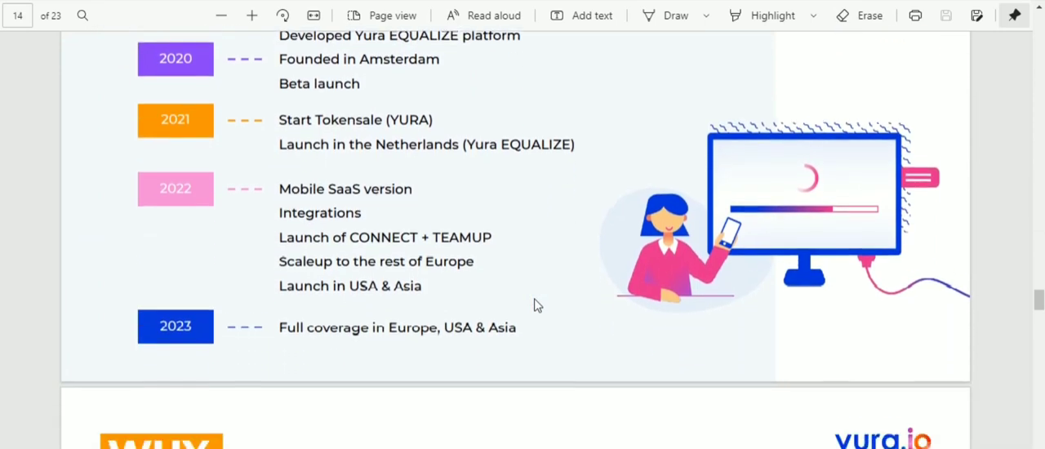
- Read through page 15's Why Yura mission, scrolling back briefly to re-check it
{"action": "scroll", "scroll_direction": "down", "scroll_amount": 3}
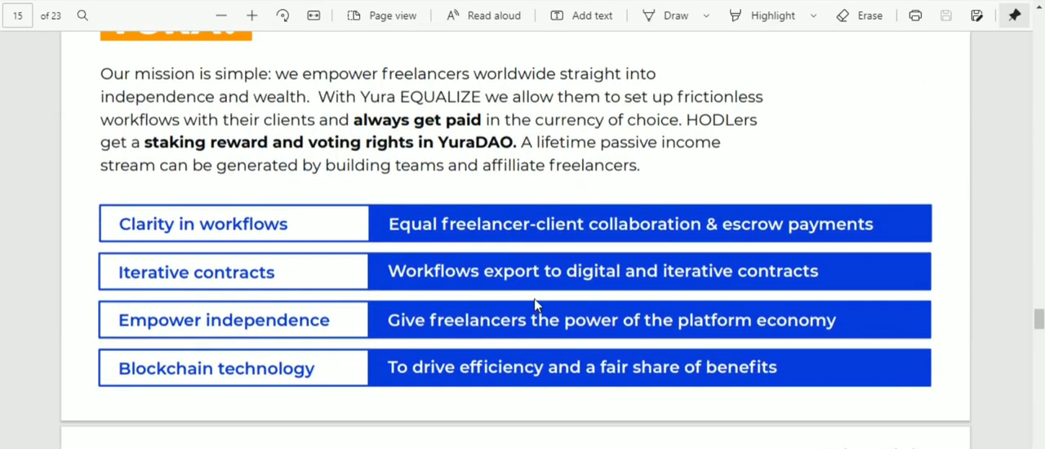
{"action": "scroll", "scroll_direction": "up", "scroll_amount": 3}
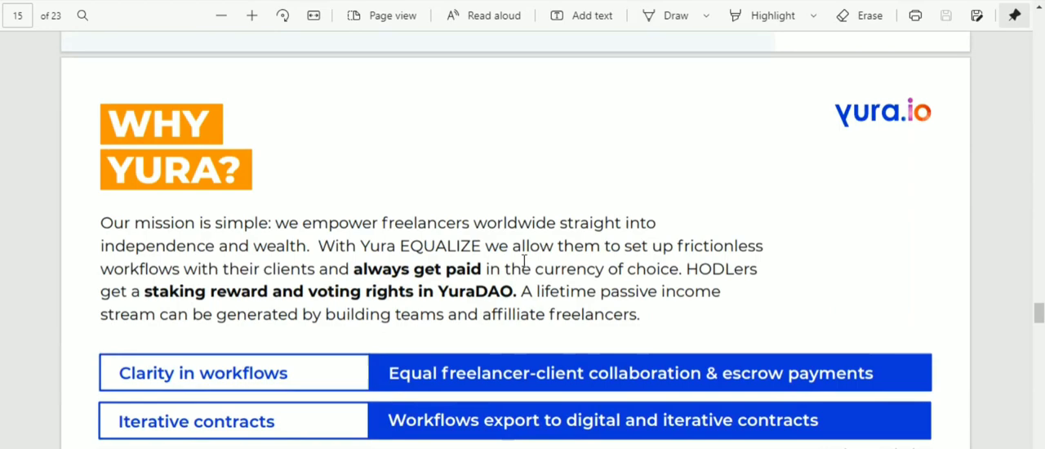
{"action": "scroll", "scroll_direction": "down", "scroll_amount": 3}
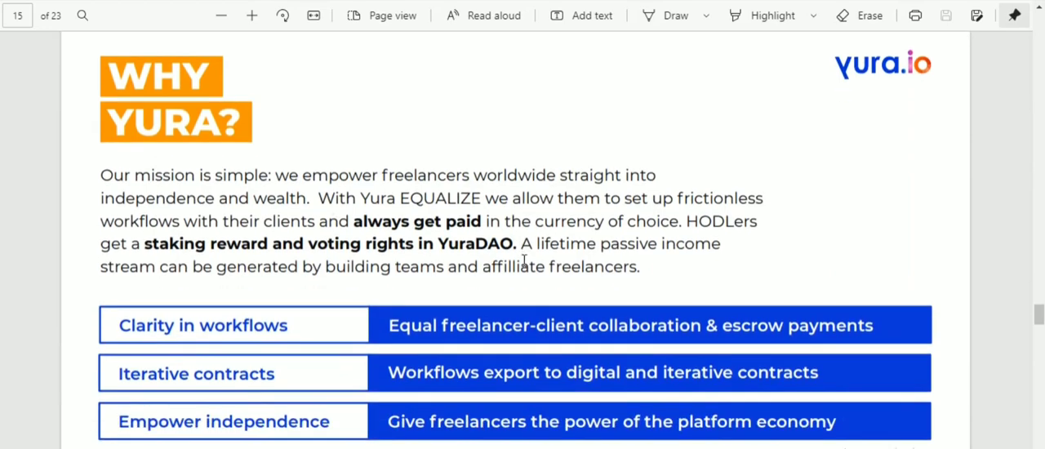
{"action": "scroll", "scroll_direction": "down", "scroll_amount": 3}
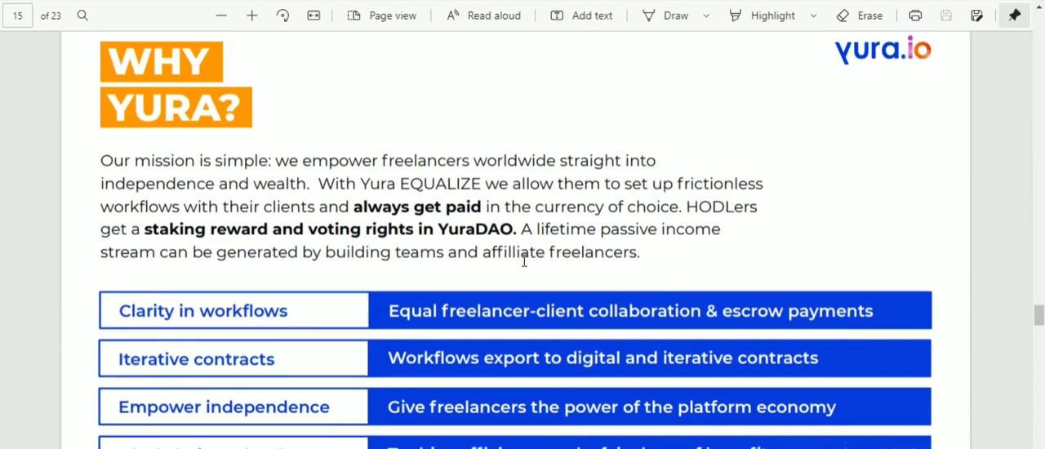
{"action": "scroll", "scroll_direction": "down", "scroll_amount": 3}
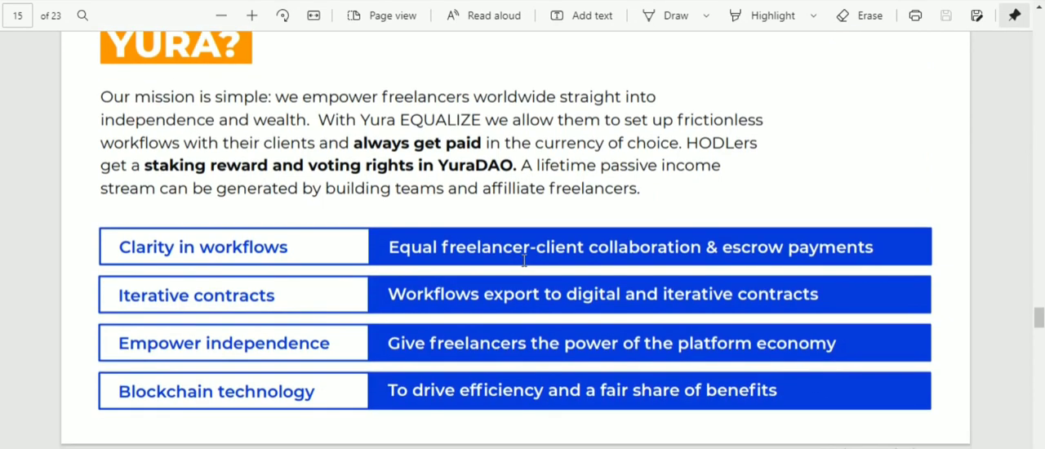
- Move past page 16's freelance Trends to page 17's Built for HODLers by HODLers
{"action": "scroll", "scroll_direction": "up", "scroll_amount": 3}
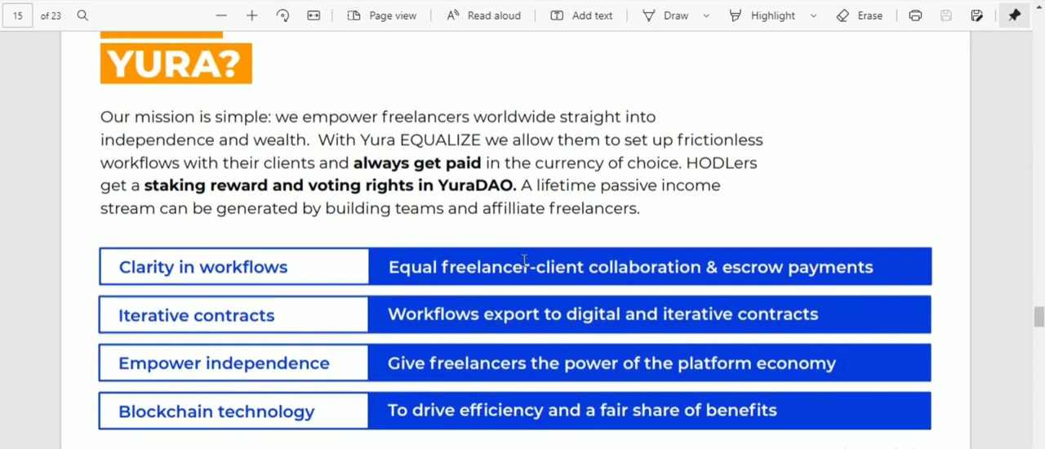
{"action": "scroll", "scroll_direction": "down", "scroll_amount": 3}
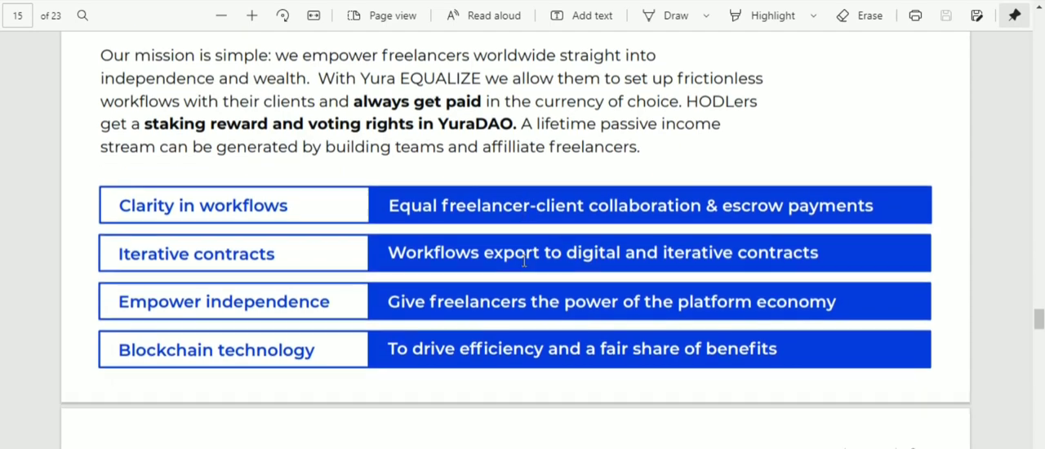
{"action": "scroll", "scroll_direction": "down", "scroll_amount": 3}
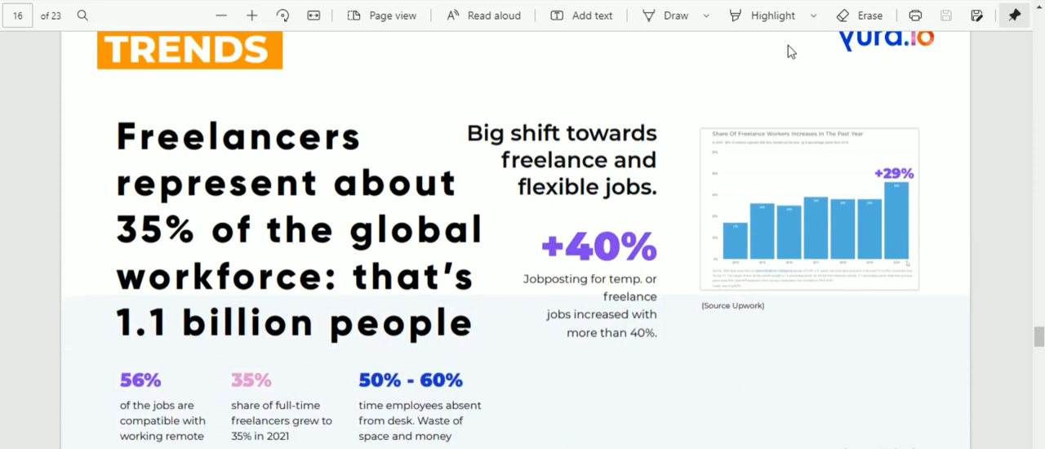
{"action": "mouse_move", "coordinate": [657, 183]}
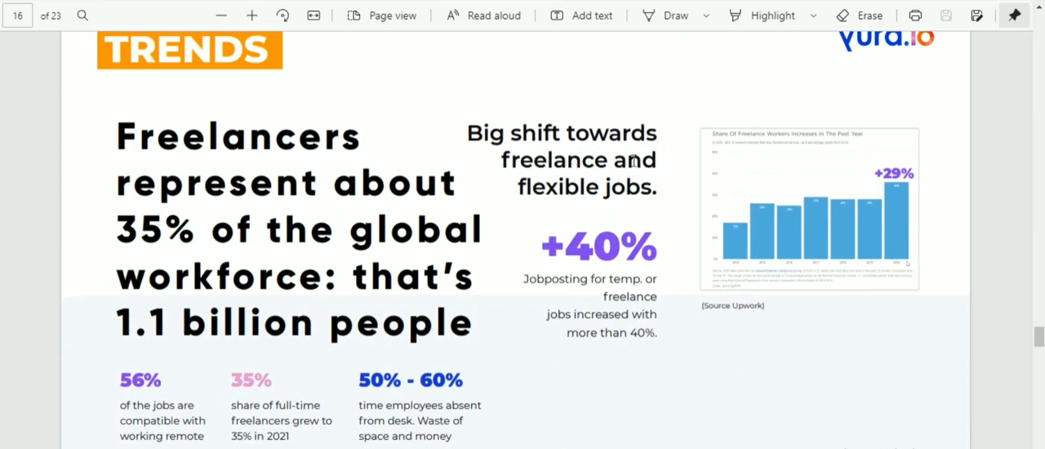
{"action": "scroll", "scroll_direction": "down", "scroll_amount": 3}
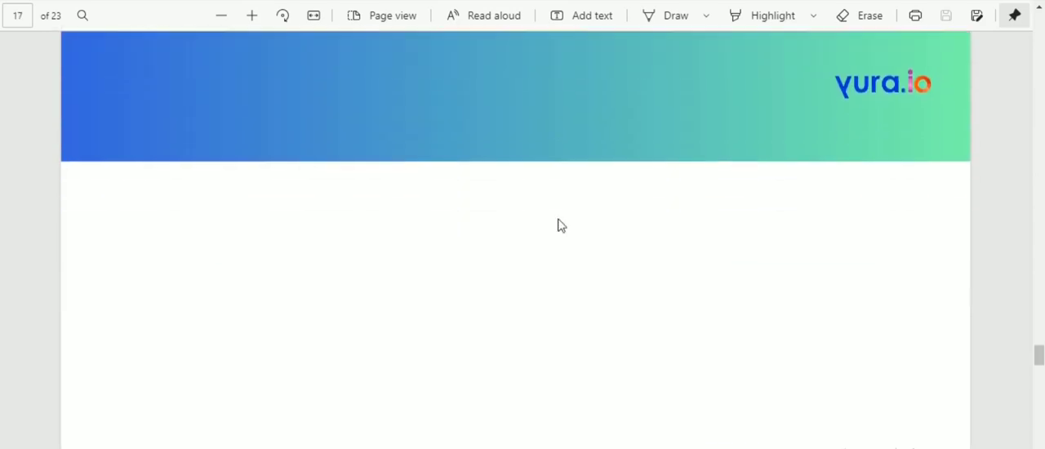
{"action": "scroll", "scroll_direction": "up", "scroll_amount": 3}
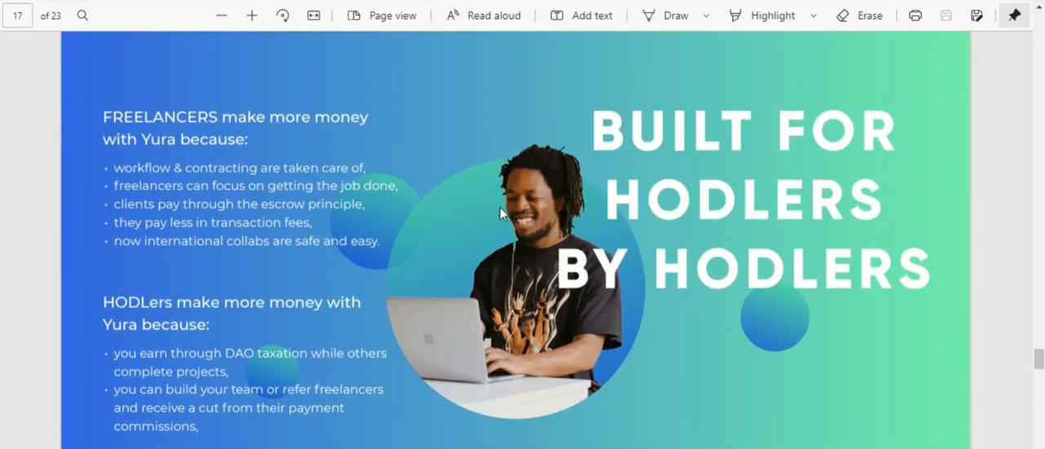
{"action": "mouse_move", "coordinate": [302, 346]}
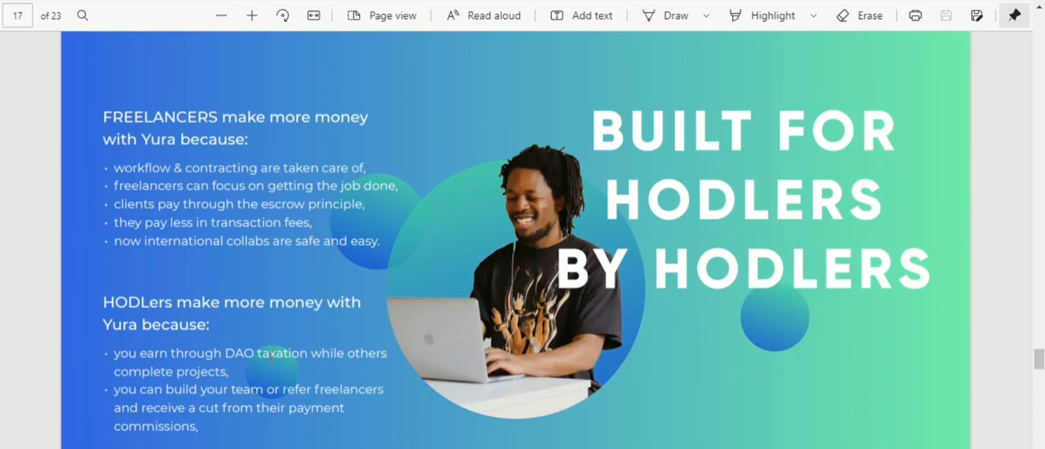
- Look through page 18's technology stack and the founders page, re-reading parts
{"action": "scroll", "scroll_direction": "down", "scroll_amount": 3}
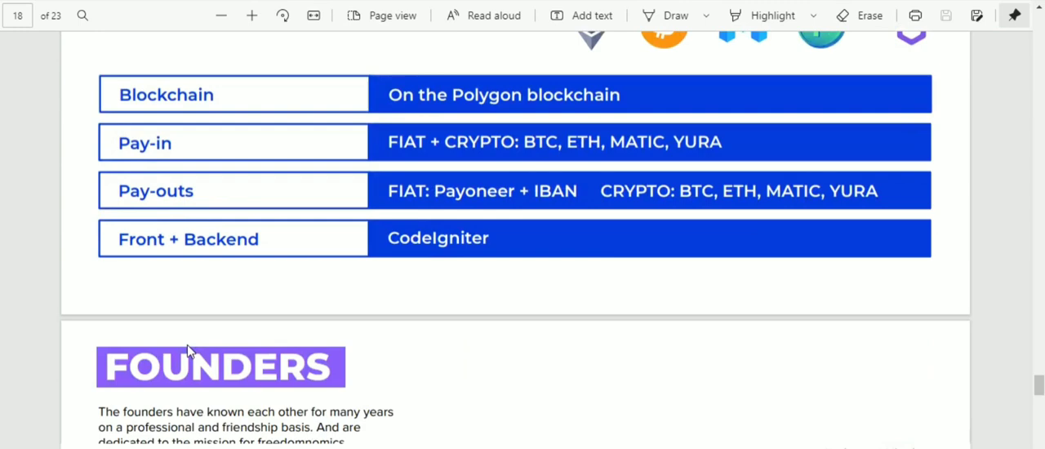
{"action": "scroll", "scroll_direction": "up", "scroll_amount": 3}
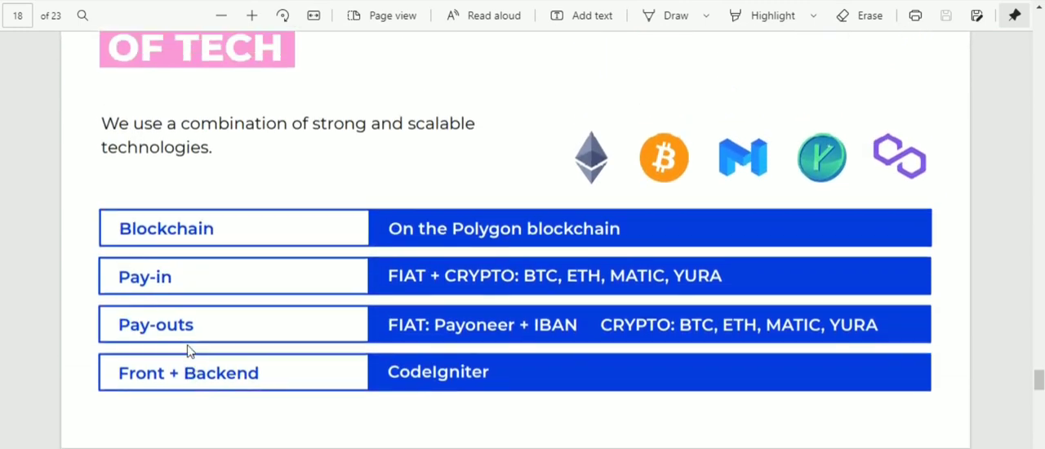
{"action": "mouse_move", "coordinate": [661, 160]}
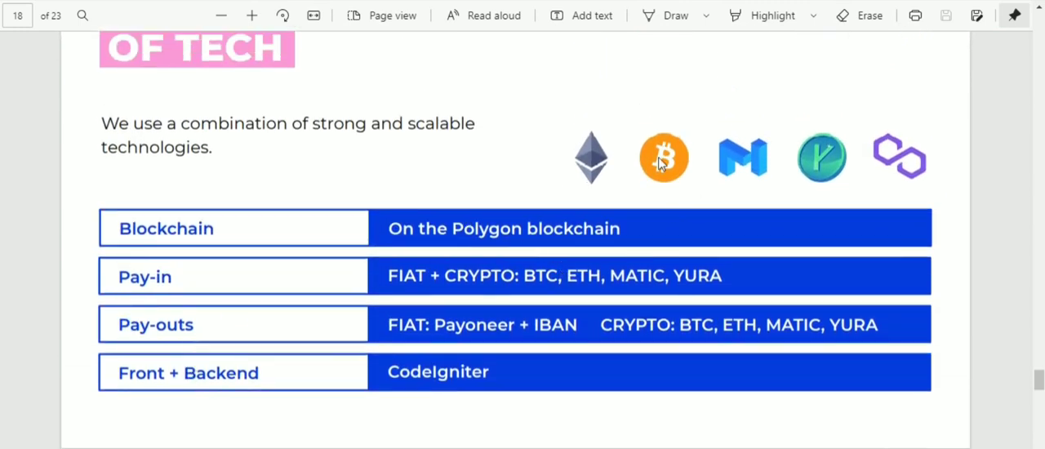
{"action": "mouse_move", "coordinate": [944, 168]}
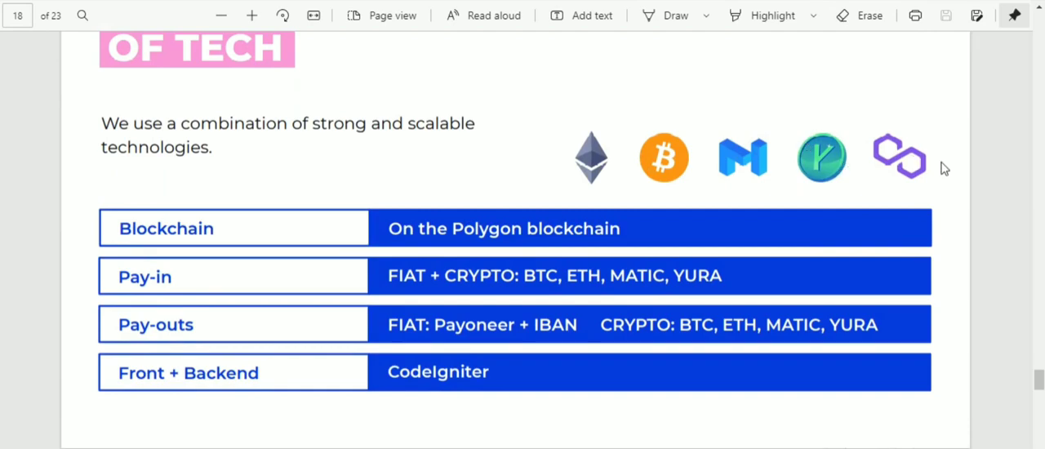
{"action": "scroll", "scroll_direction": "down", "scroll_amount": 3}
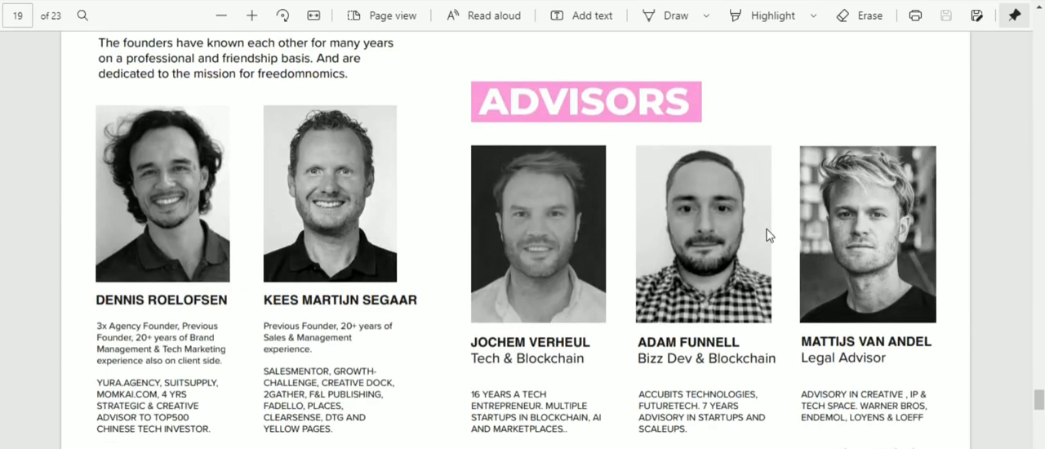
{"action": "scroll", "scroll_direction": "up", "scroll_amount": 3}
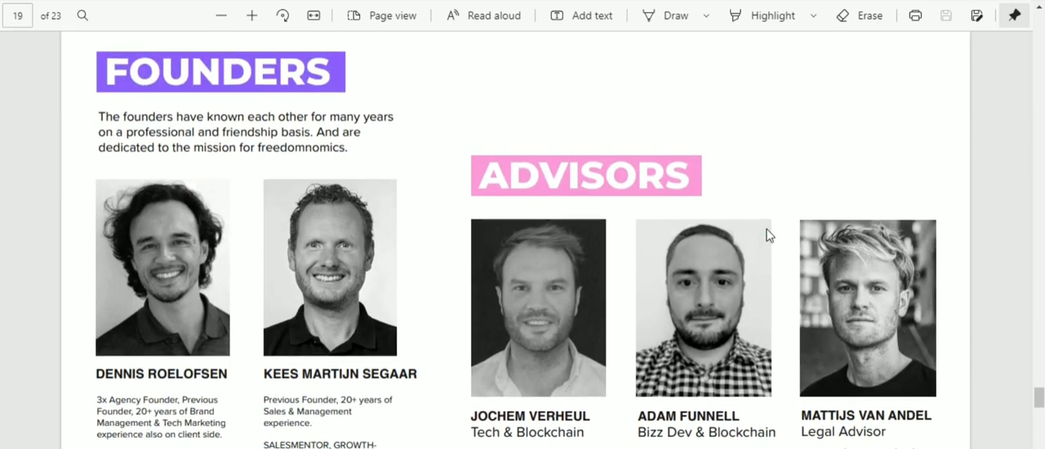
{"action": "scroll", "scroll_direction": "down", "scroll_amount": 3}
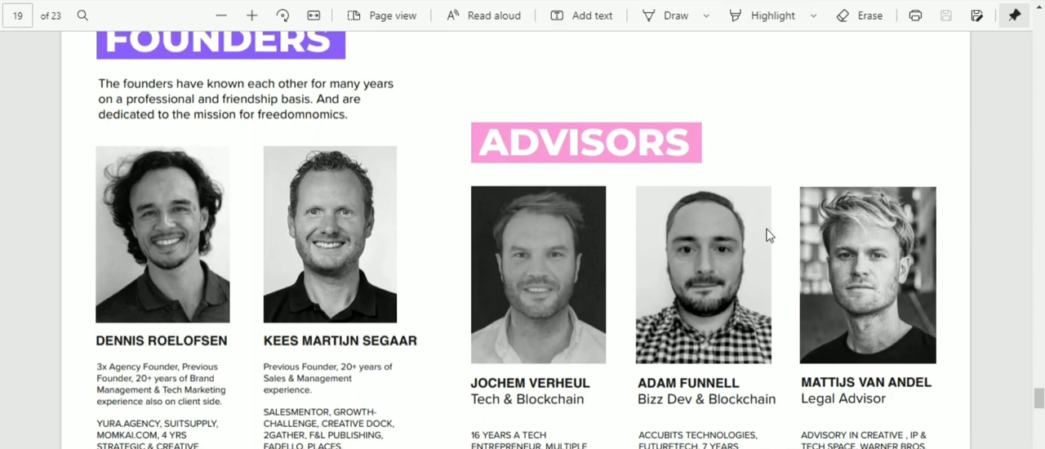
- Scroll past the advisors and team members pages before jumping back to page 1
{"action": "scroll", "scroll_direction": "down", "scroll_amount": 3}
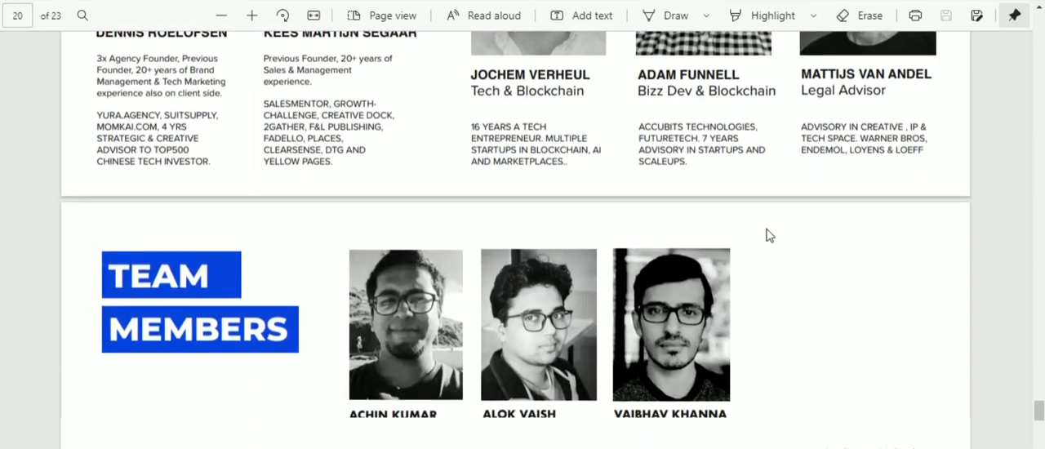
{"action": "scroll", "scroll_direction": "down", "scroll_amount": 3}
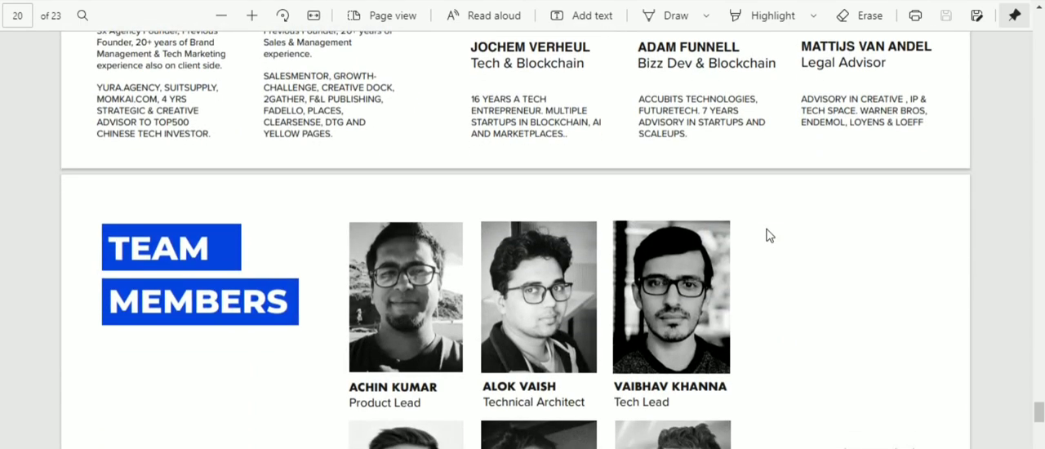
{"action": "scroll", "scroll_direction": "down", "scroll_amount": 3}
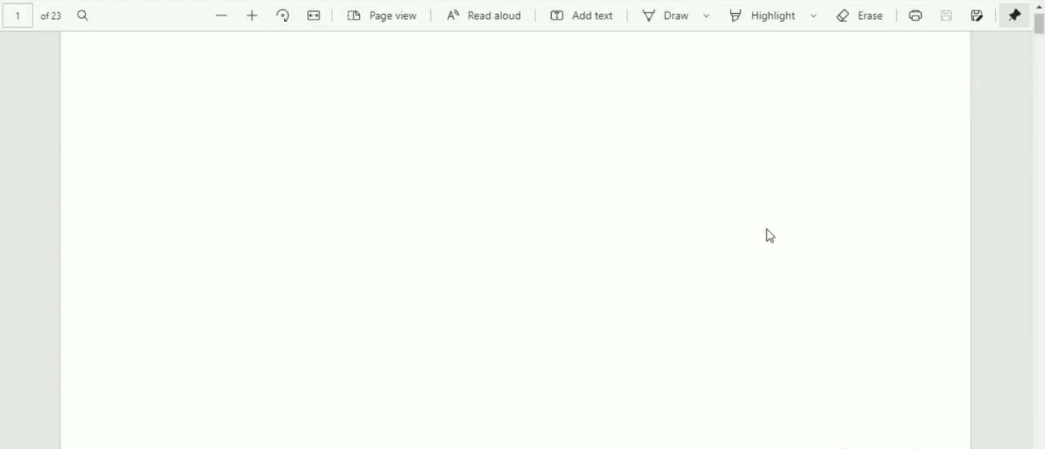
- Scroll past a few PDF pages, then return to the yura.io Our Story tab at 'Want to be next?'
{"action": "scroll", "scroll_direction": "down", "scroll_amount": 3}
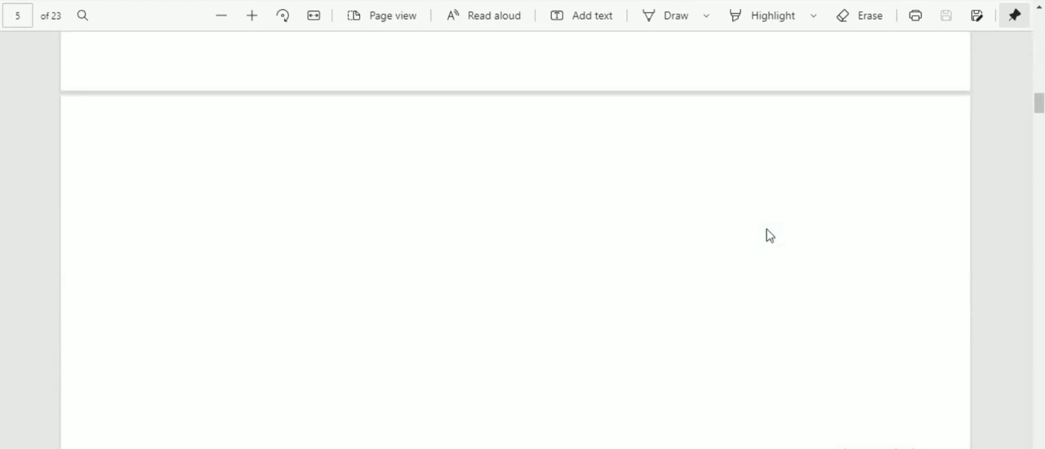
{"action": "scroll", "scroll_direction": "down", "scroll_amount": 3}
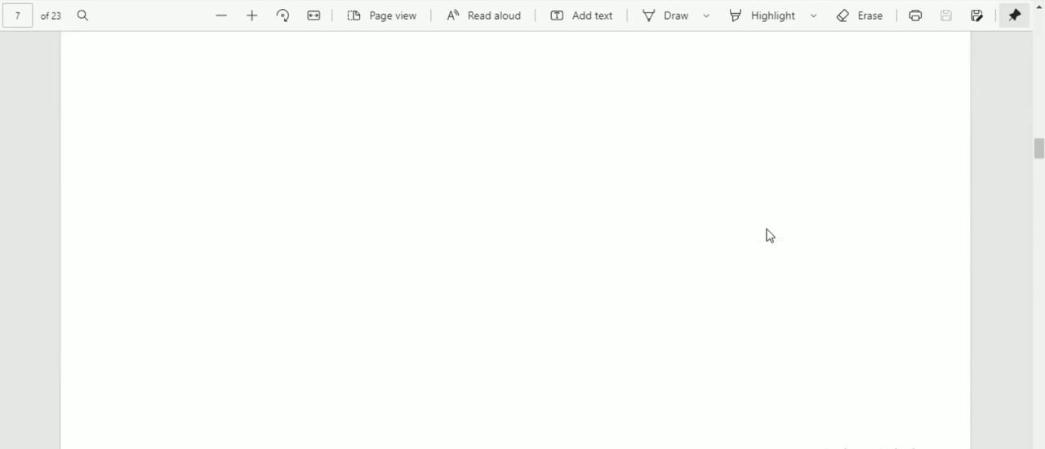
{"action": "scroll", "scroll_direction": "down", "scroll_amount": 3}
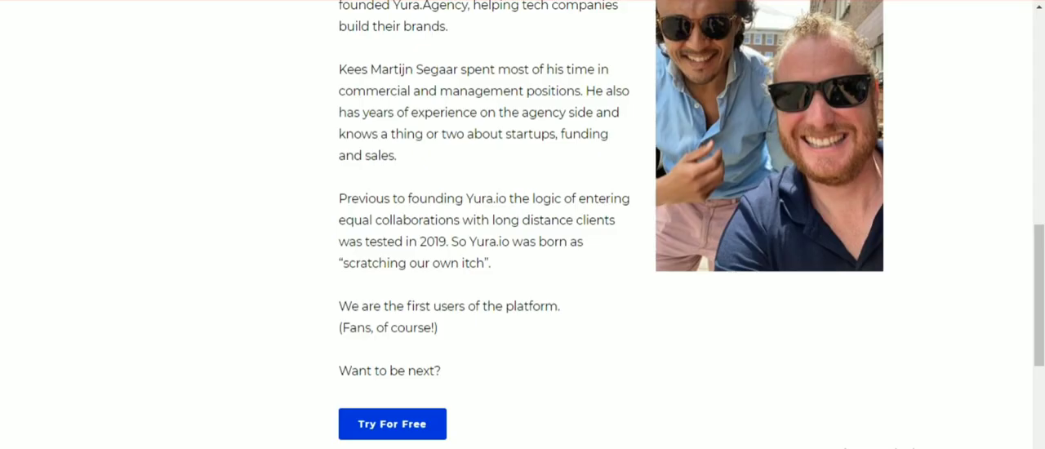